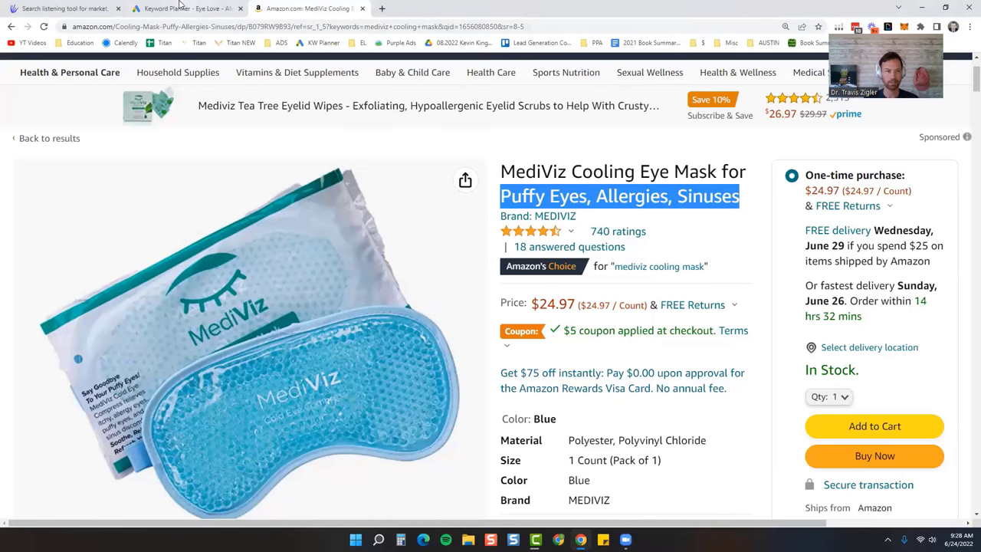
Step: Get Keyword Planner ideas for the terms Puffy Eyes, Allergies and Sinuses
left_click(187, 8)
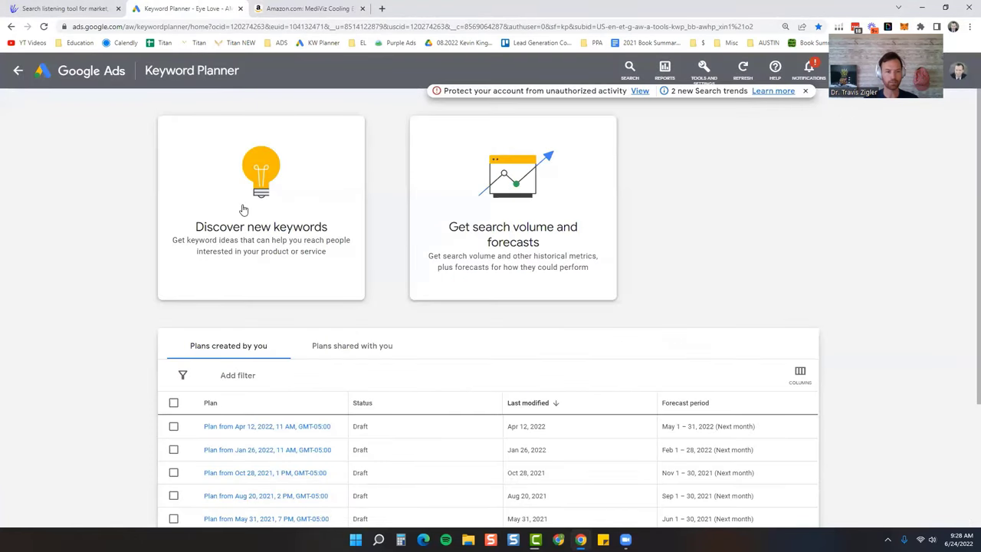
left_click(244, 210)
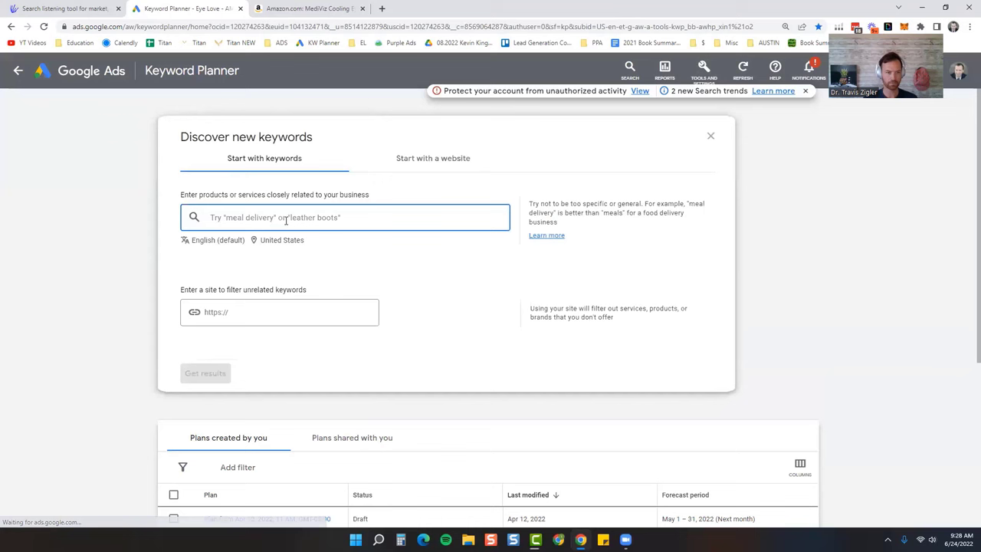
type("Puffy Eyes, Allergies, Sinuses")
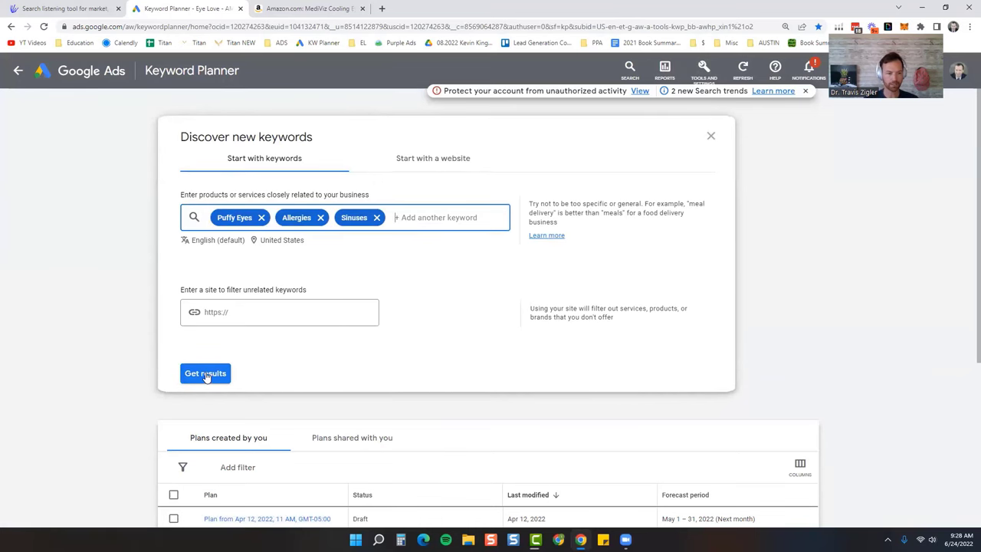
left_click(205, 373)
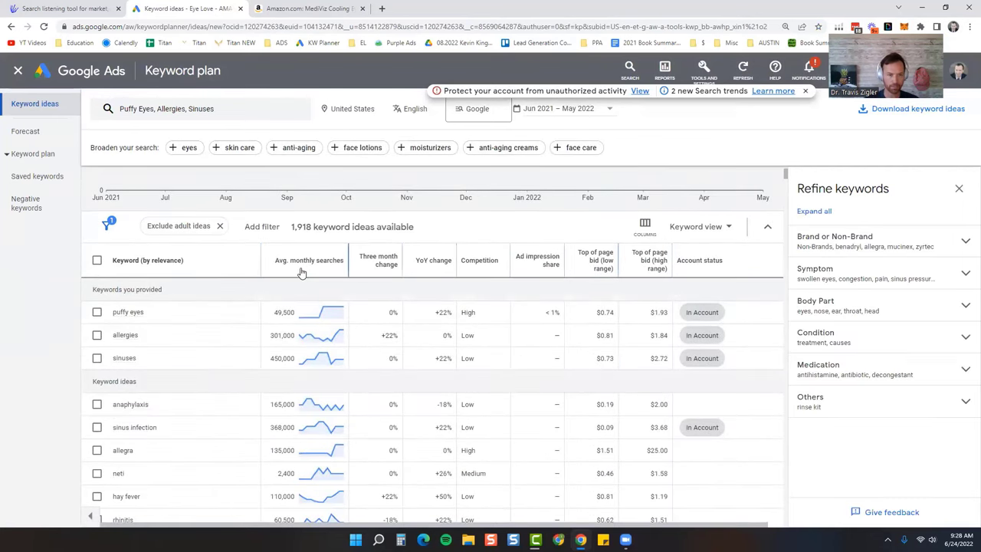
Step: Sort the keyword ideas by average monthly searches and select 'sinus infection' (368,000)
left_click(318, 260)
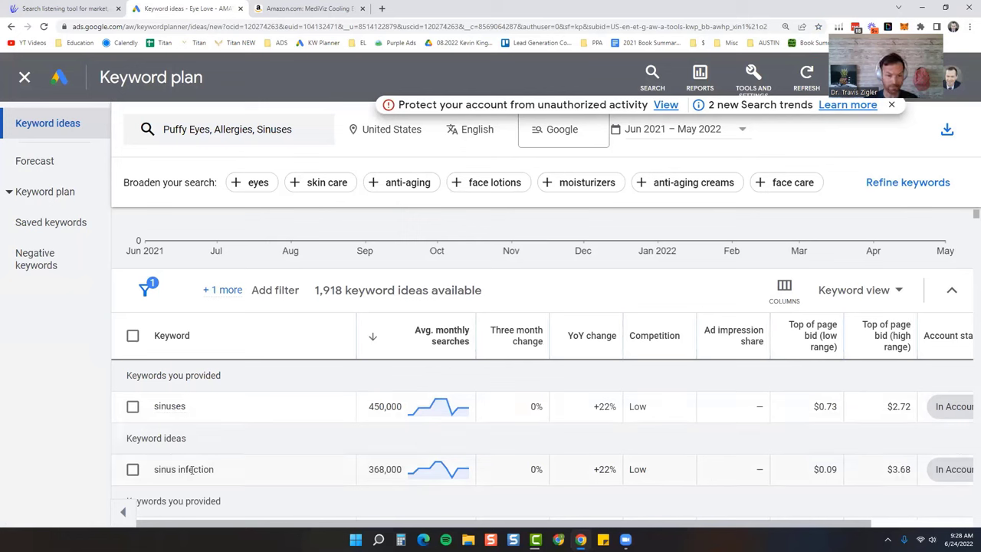
scroll("down", 3)
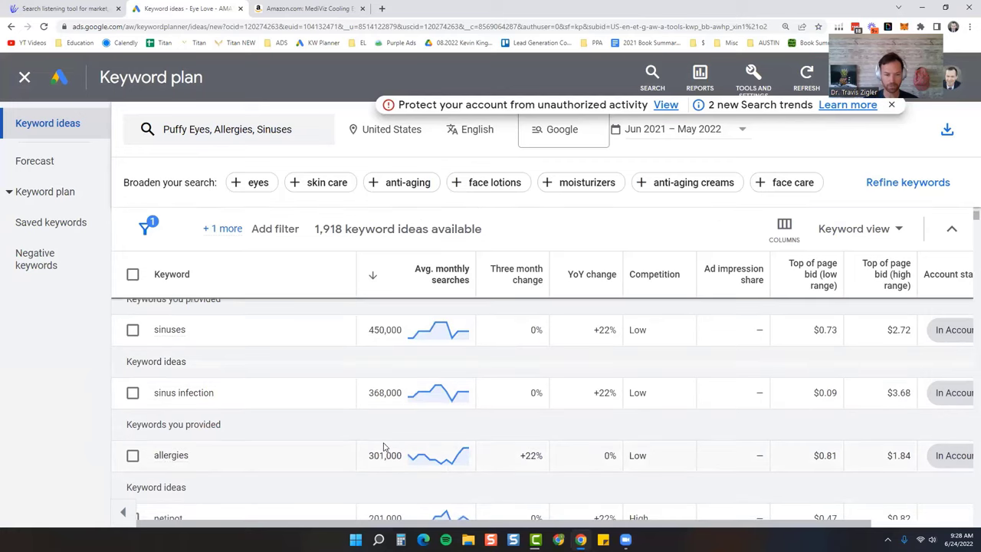
scroll("down", 3)
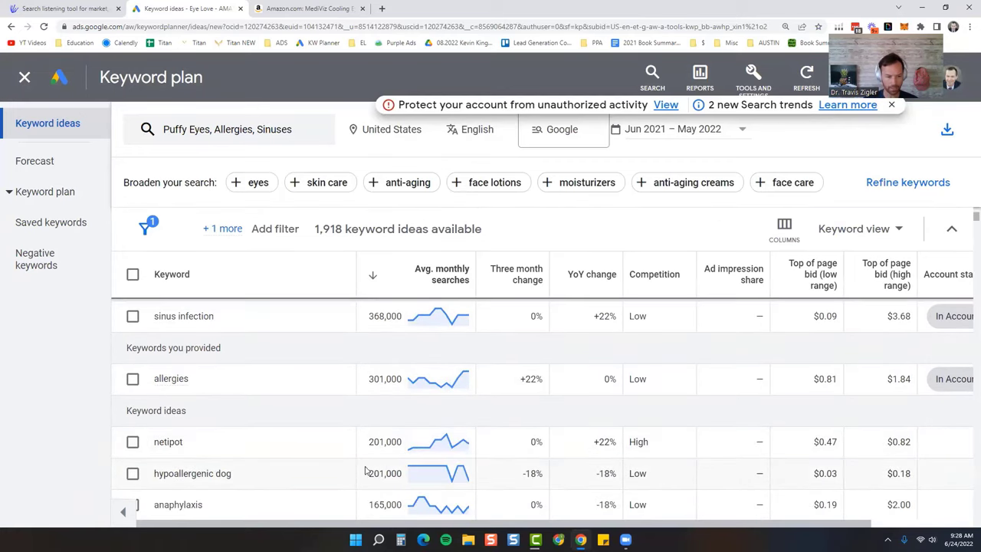
scroll("down", 3)
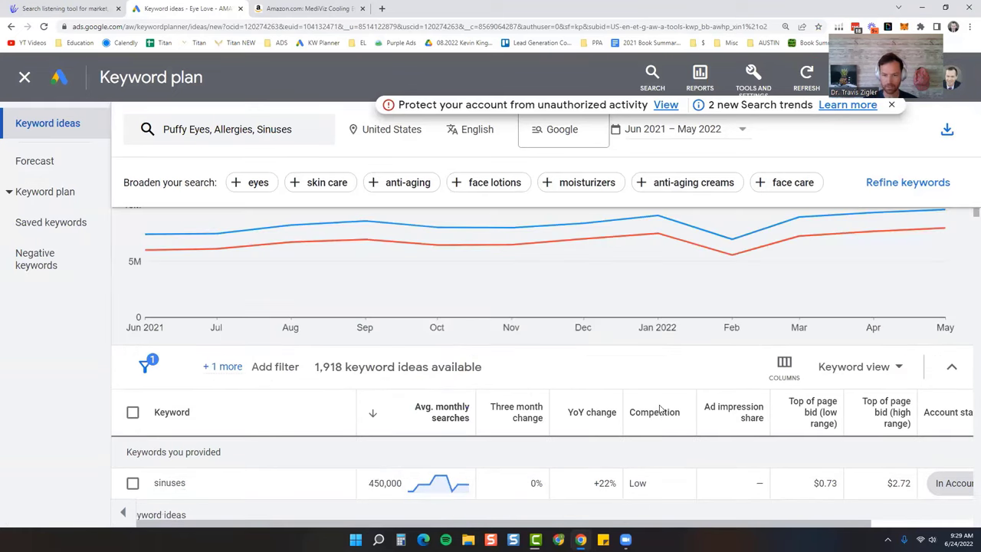
scroll("down", 3)
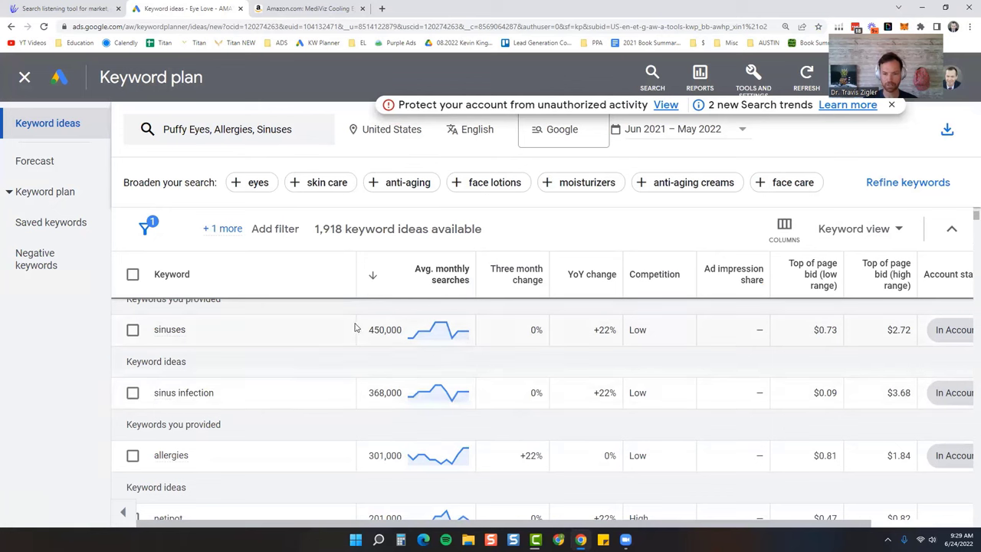
mouse_move(821, 316)
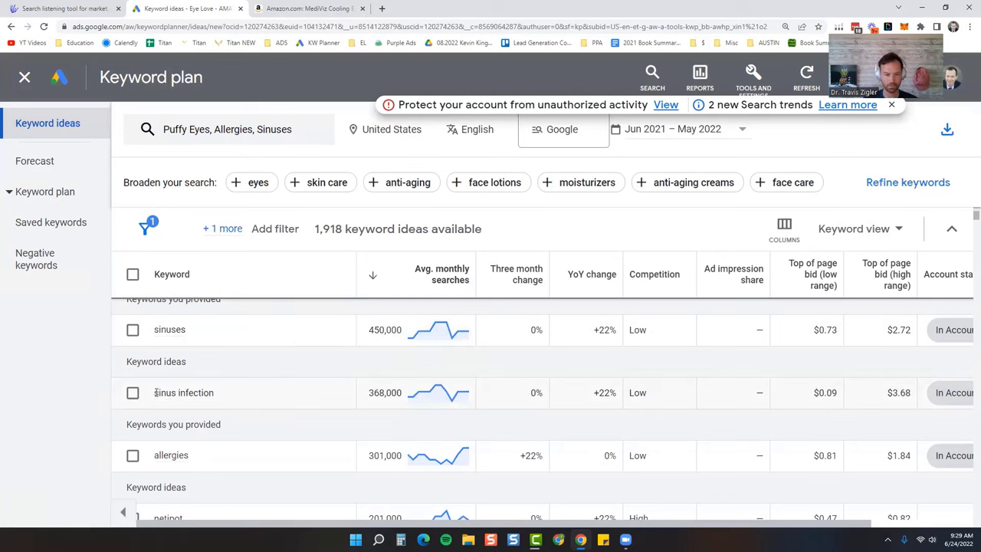
double_click(183, 393)
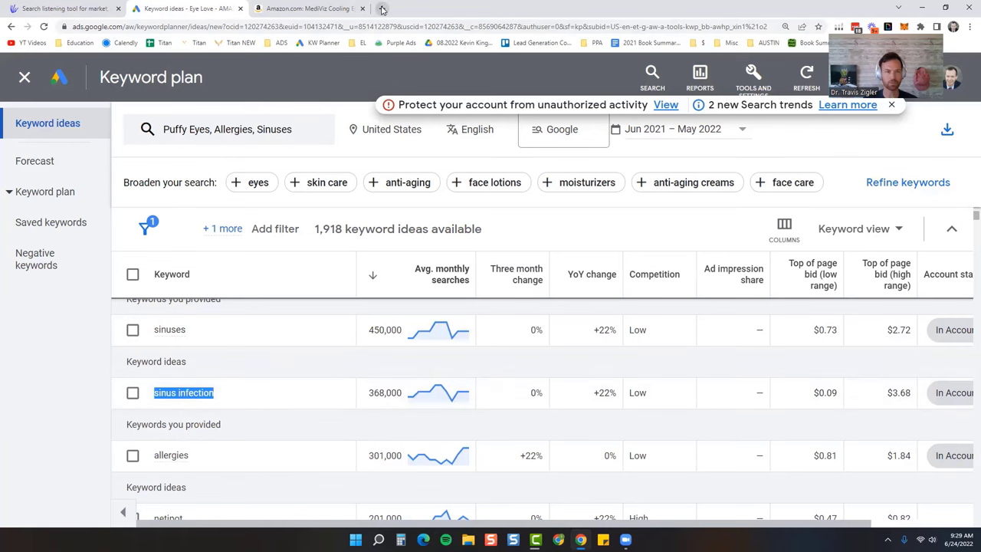
Step: Search Google for 'sinus infection' in a new tab and browse the results
left_click(389, 8)
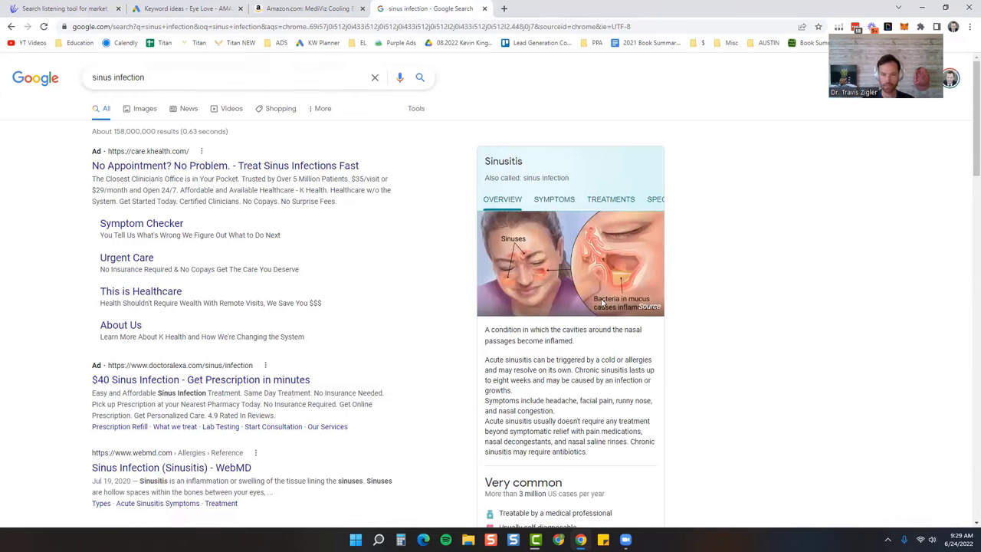
mouse_move(154, 325)
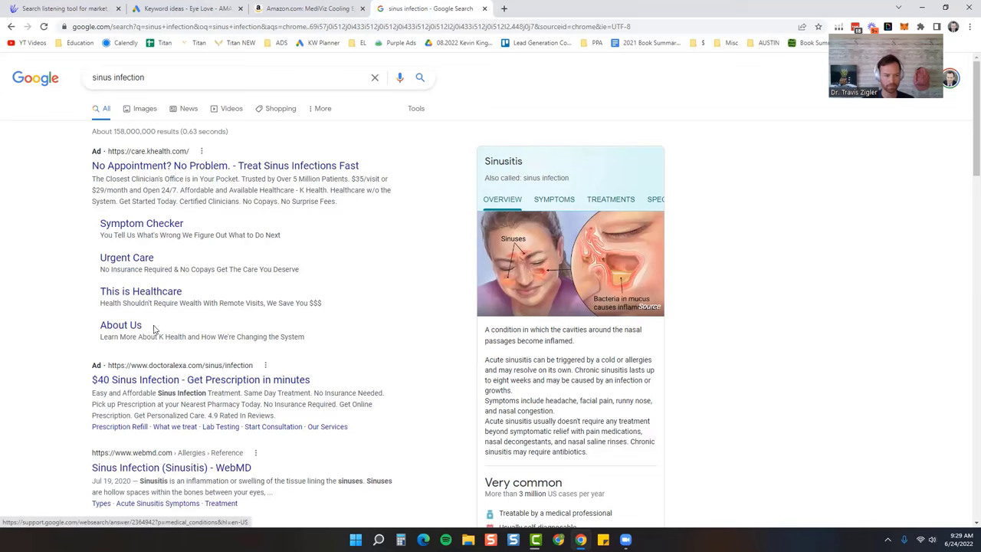
scroll("down", 3)
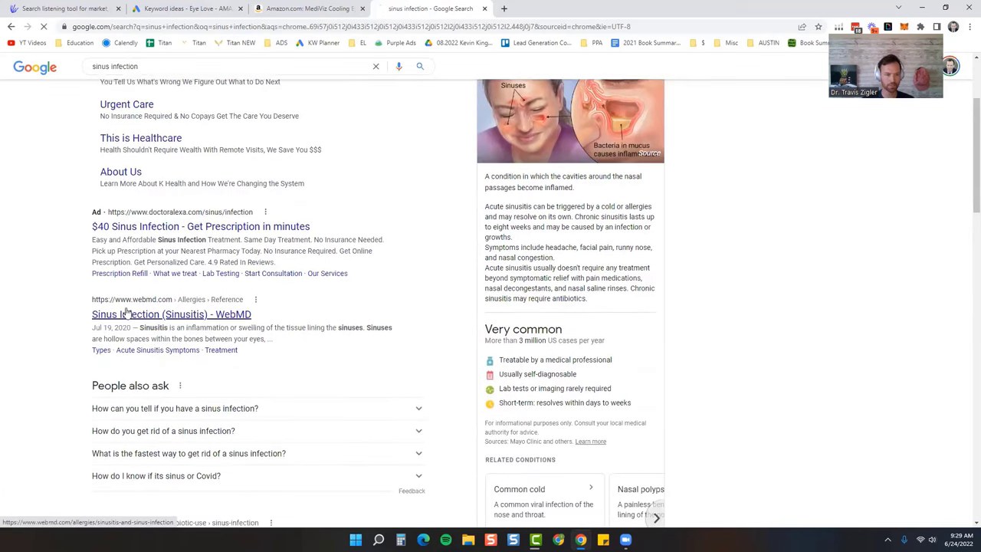
Step: Read WebMD's sinus infection article, then reselect 'sinus infection' in Keyword Planner
left_click(172, 314)
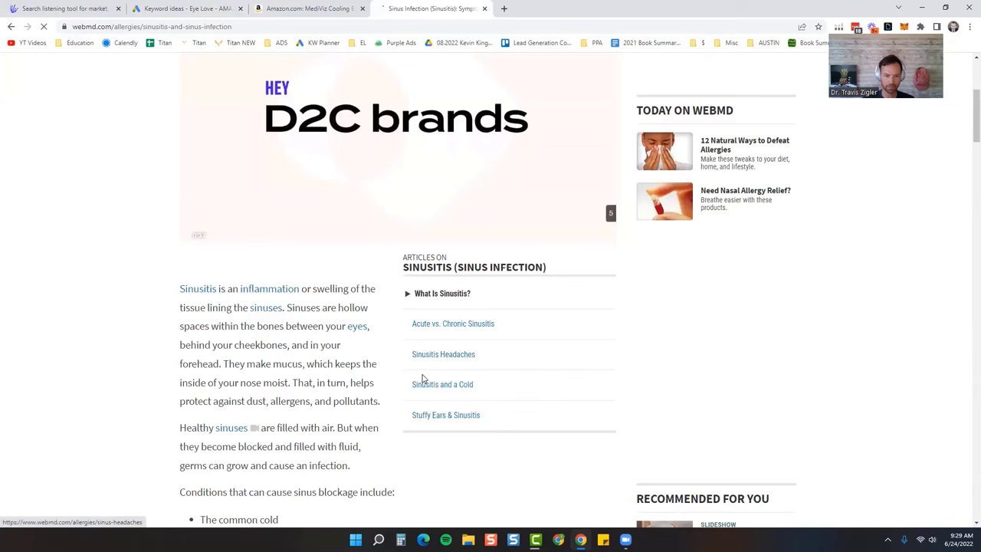
scroll("down", 3)
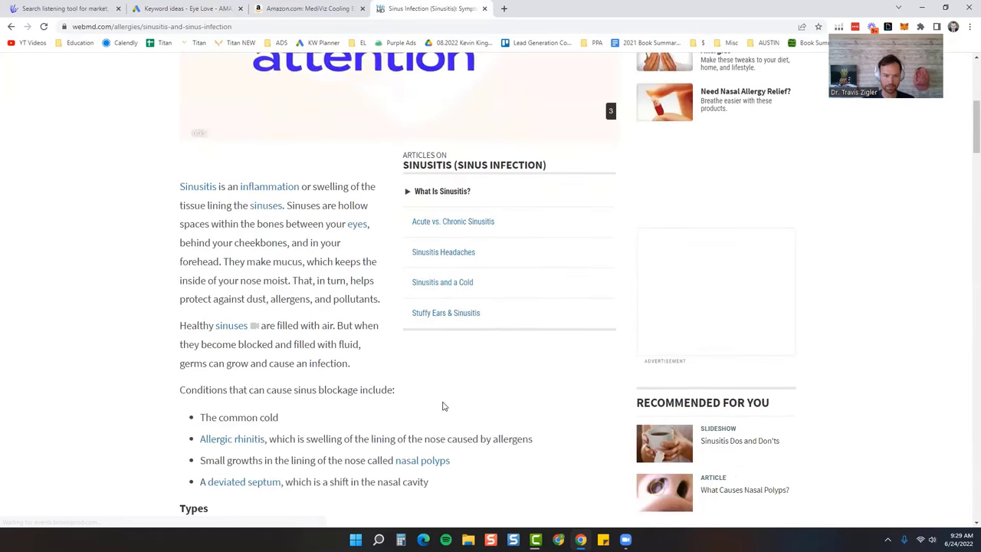
scroll("down", 3)
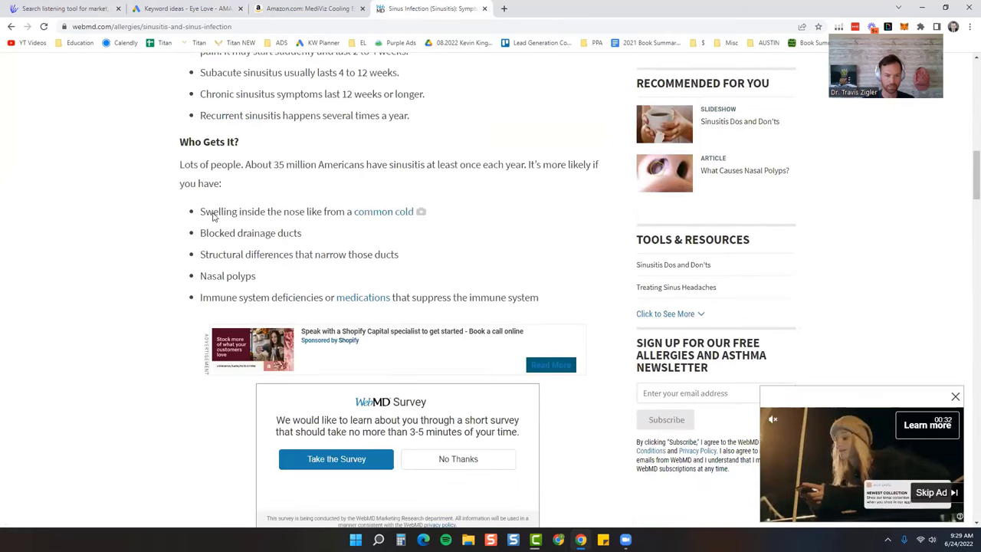
scroll("down", 3)
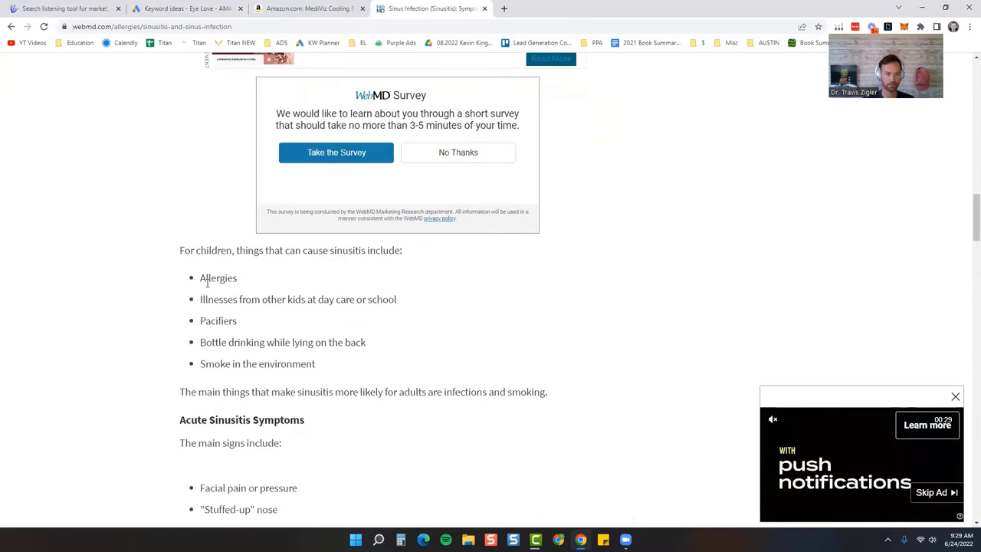
scroll("down", 3)
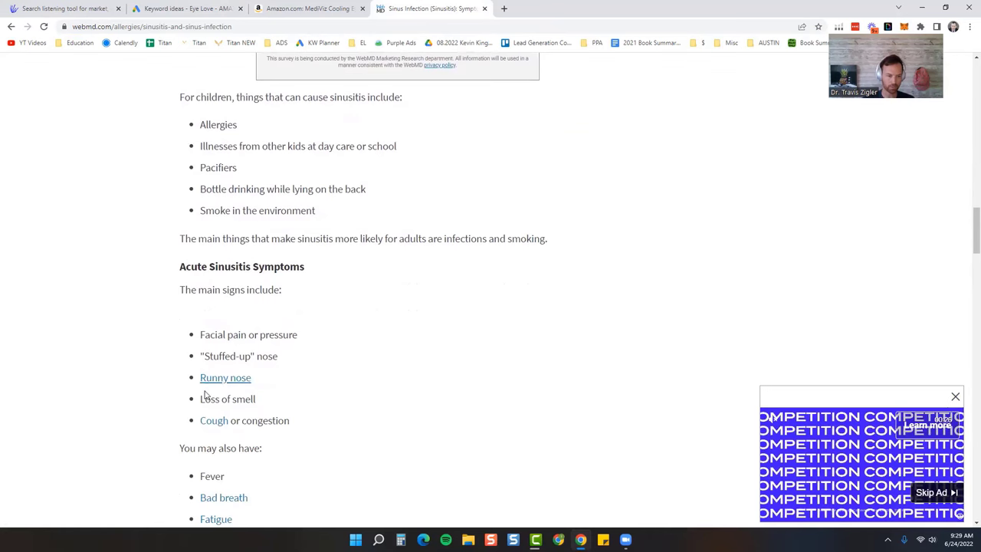
scroll("down", 3)
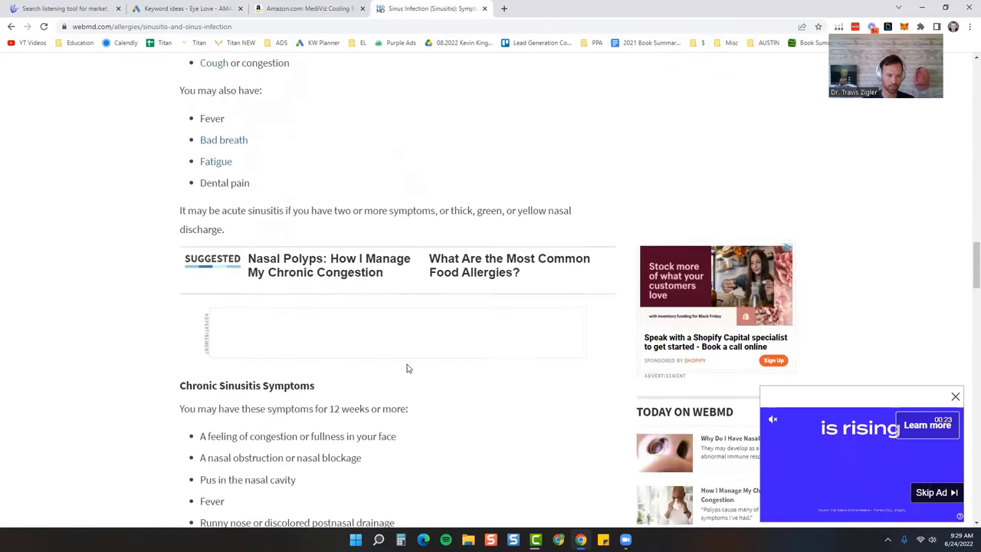
scroll("down", 3)
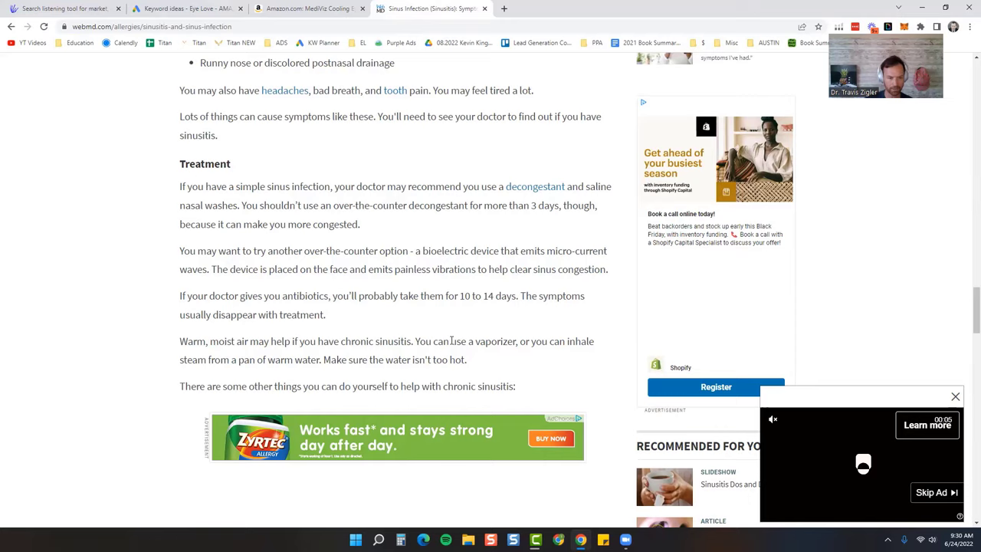
scroll("down", 3)
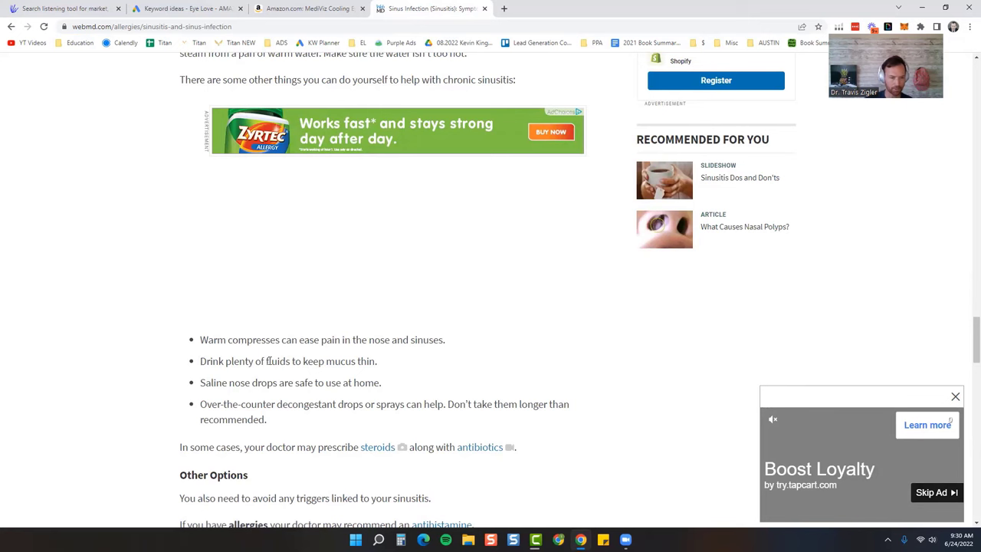
mouse_move(192, 383)
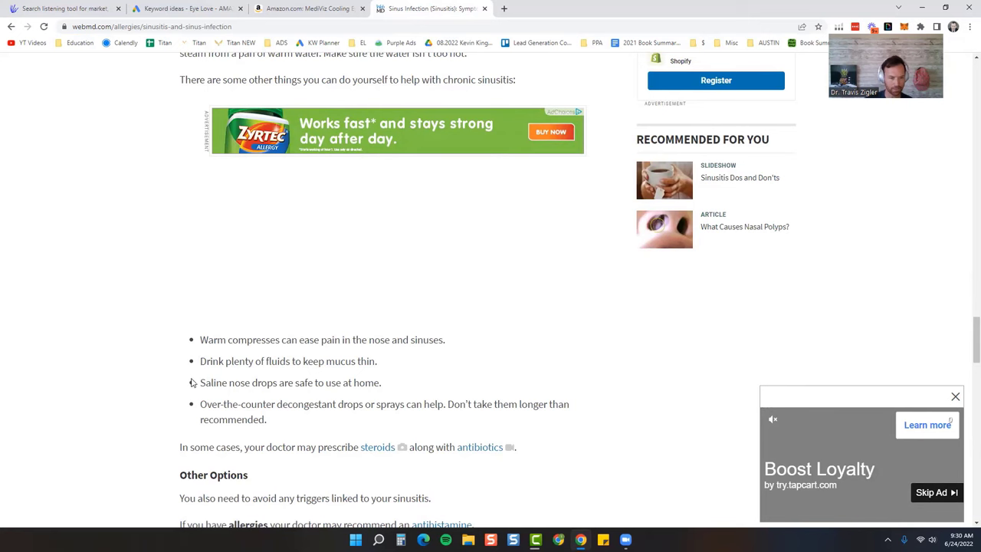
scroll("down", 3)
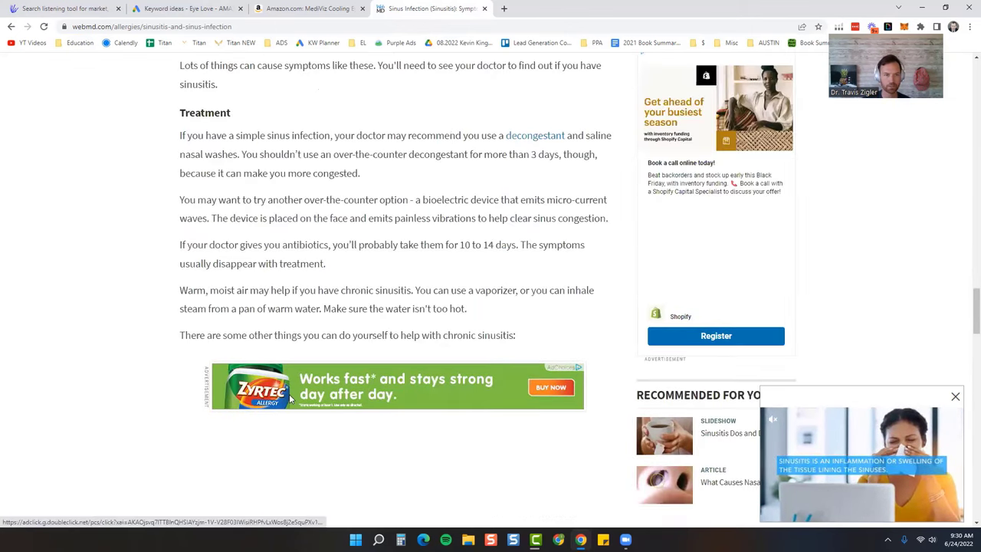
left_click(176, 9)
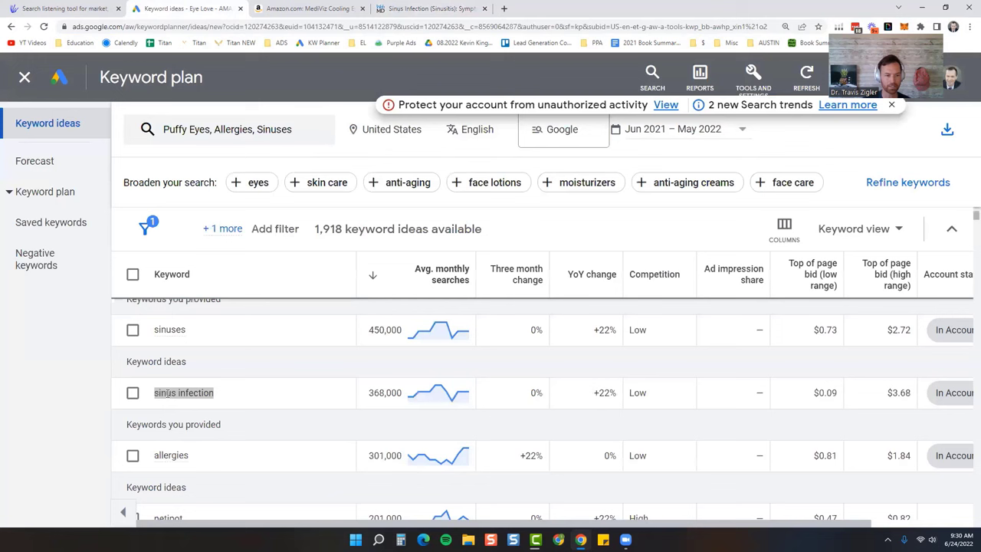
double_click(183, 393)
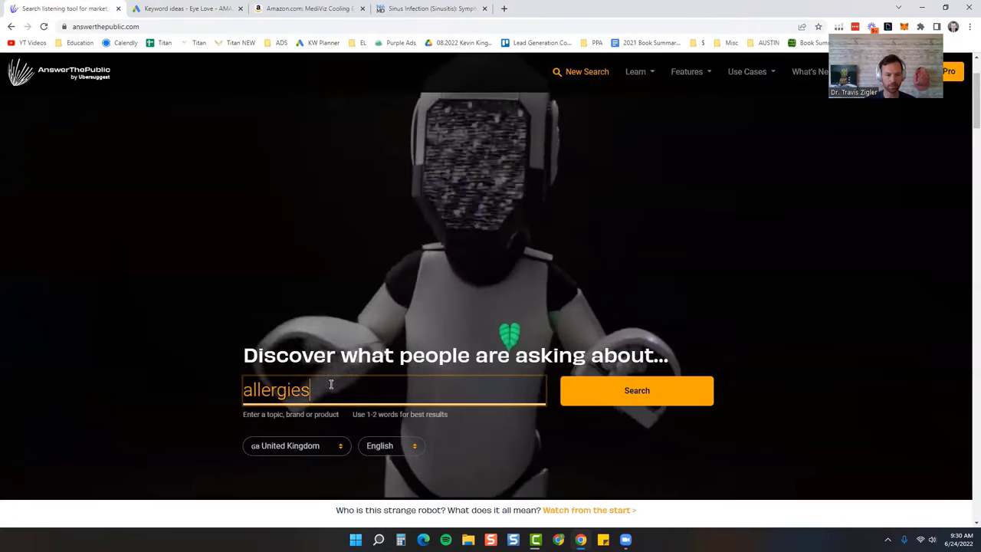
Step: Search AnswerThePublic for 'sinus infection' and scroll through the 388-result report
type("sinus infection")
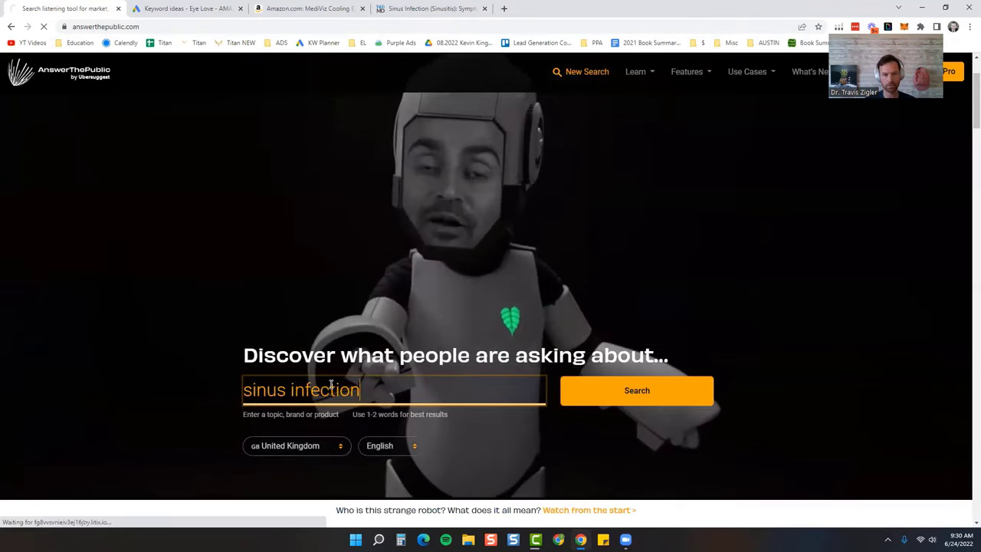
left_click(637, 390)
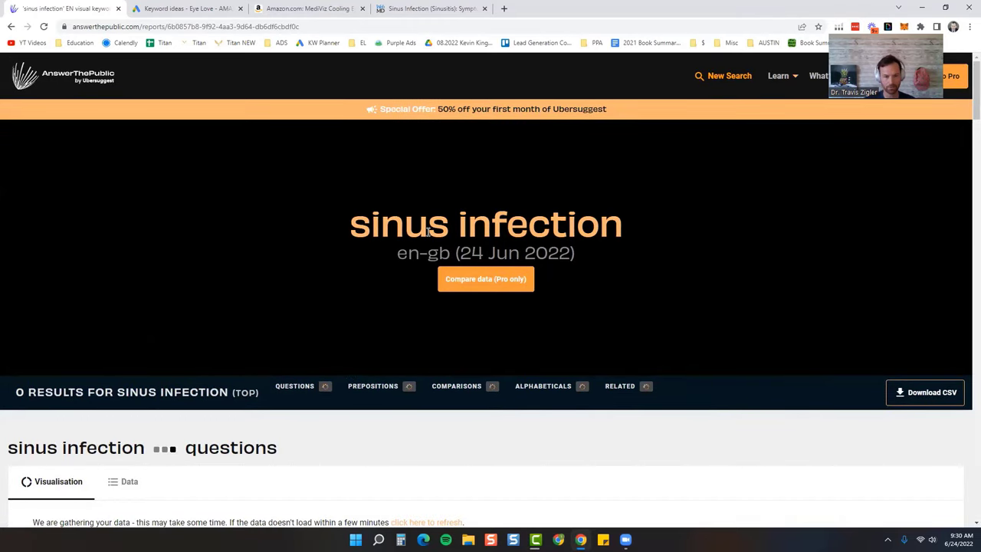
scroll("down", 3)
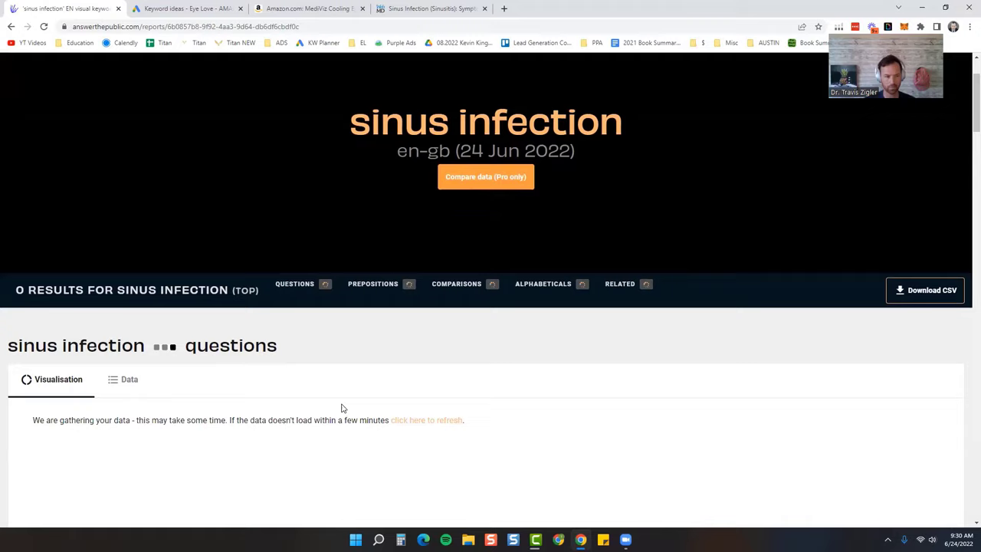
scroll("down", 3)
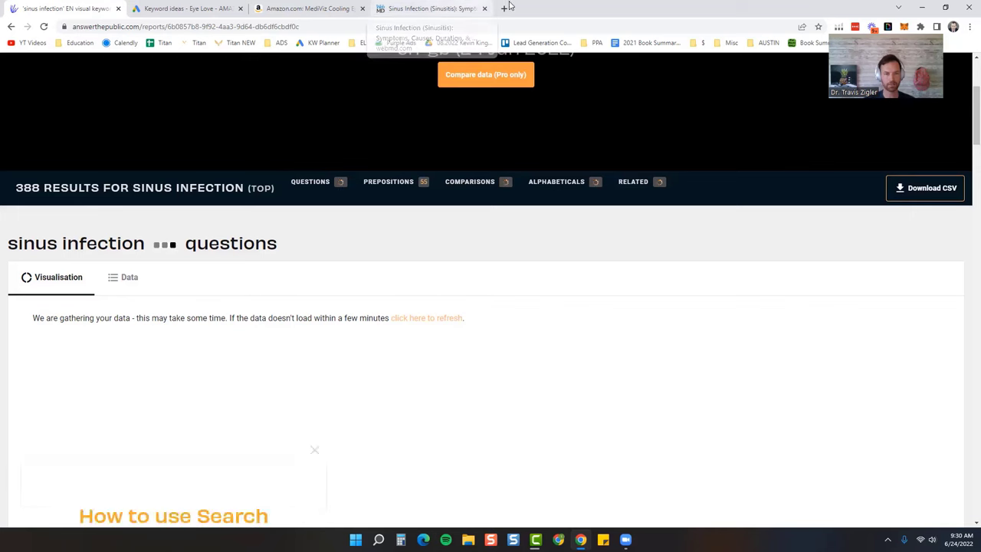
Step: Start a new Google Doc holding the keyword 'sinus infection'
left_click(504, 9)
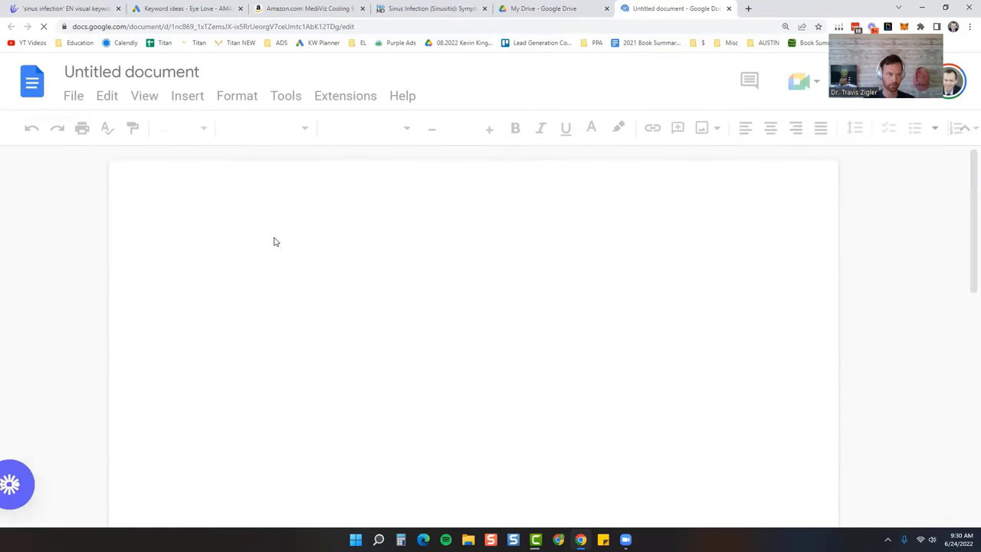
type("sinus infection")
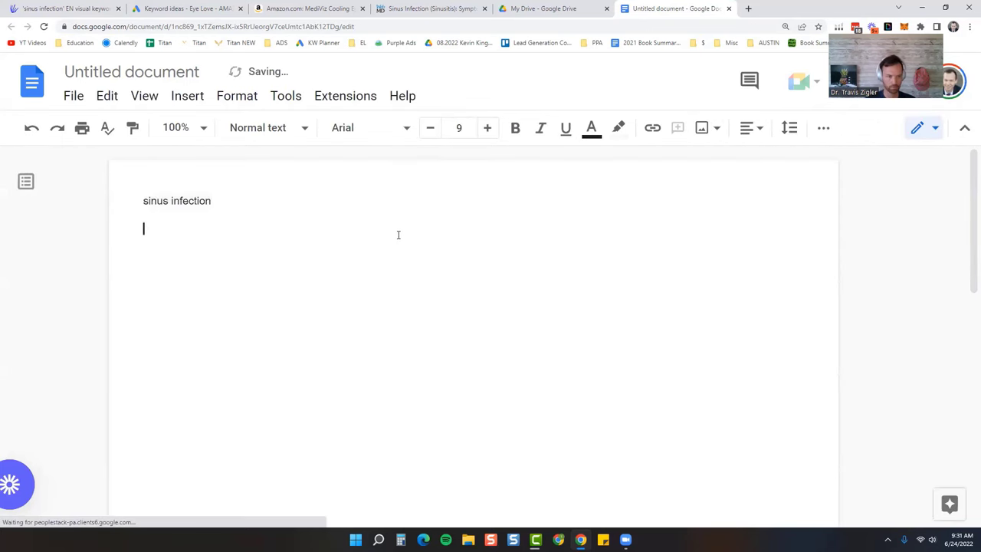
left_click(54, 8)
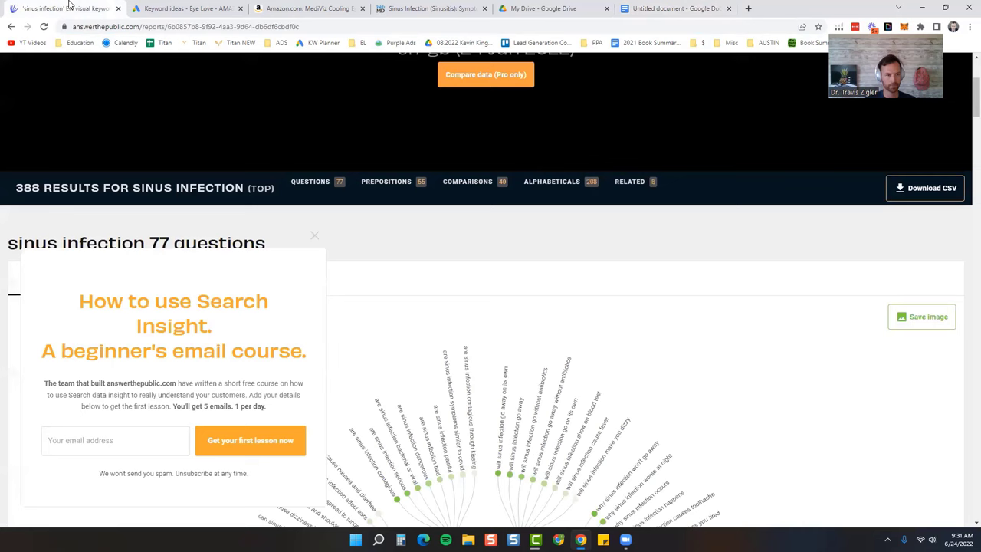
Step: View the 77 sinus infection questions as Data lists grouped by question word
left_click(314, 234)
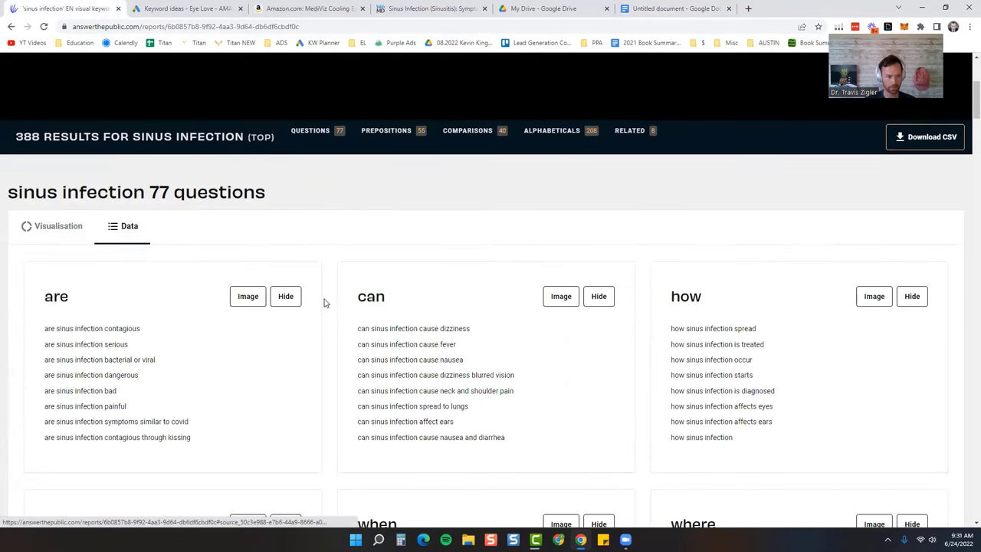
scroll("down", 3)
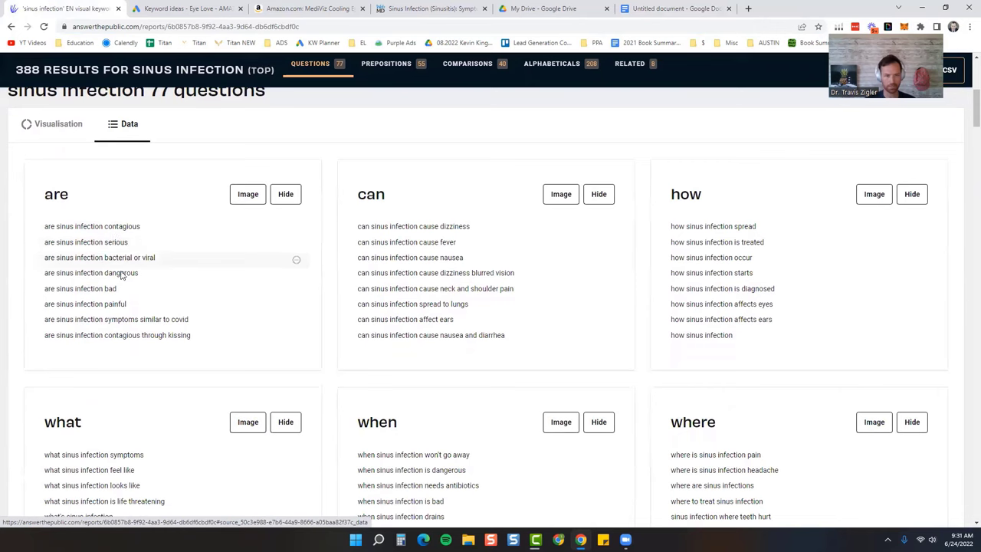
mouse_move(620, 230)
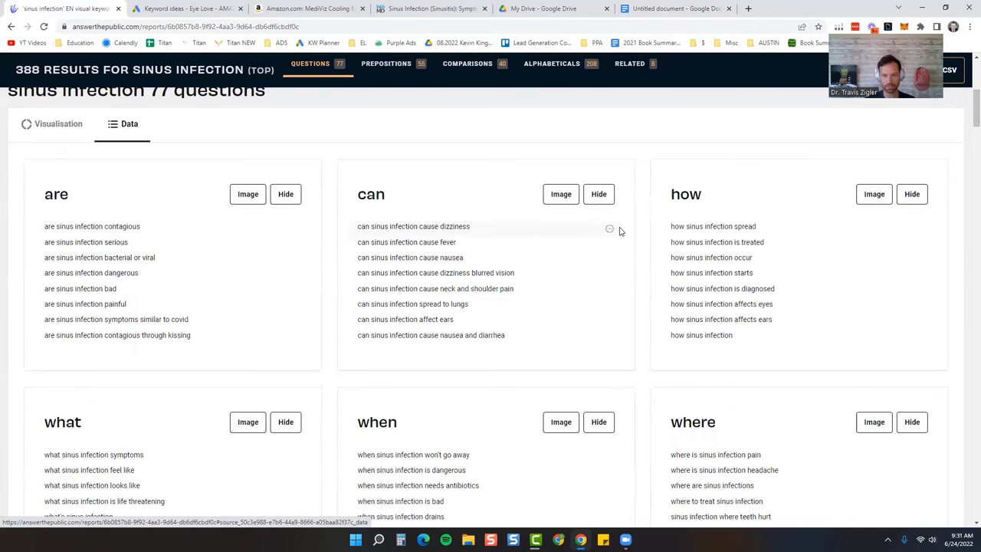
scroll("down", 3)
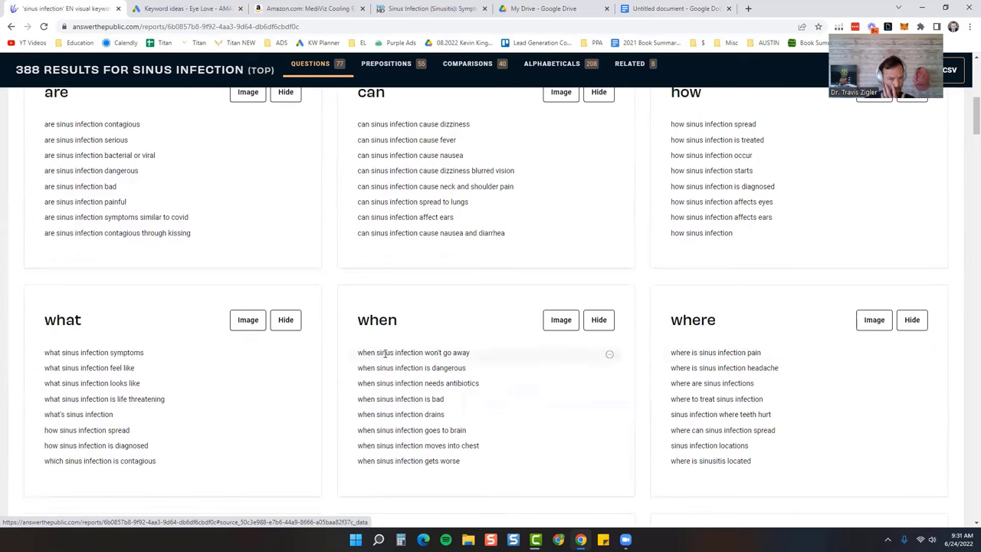
mouse_move(120, 352)
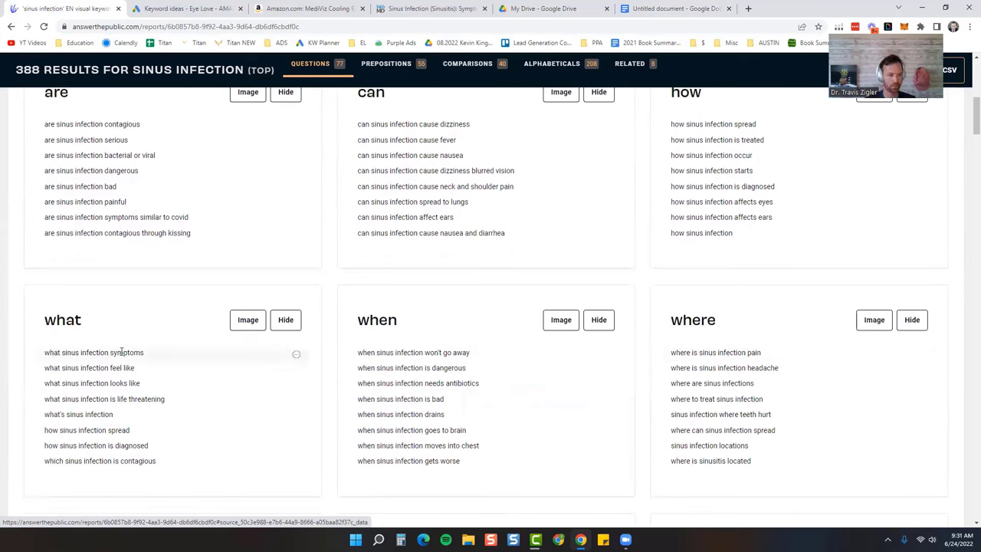
mouse_move(99, 414)
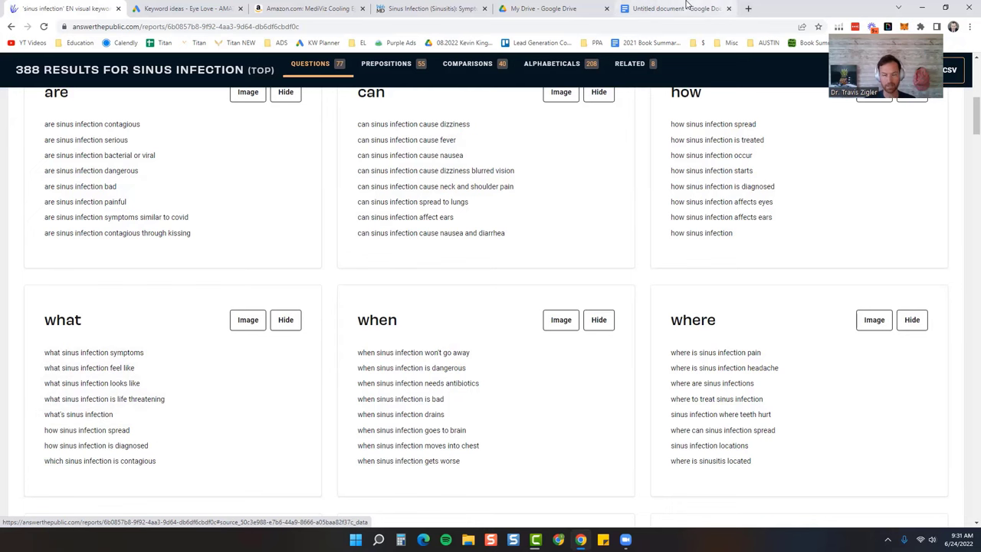
left_click(674, 8)
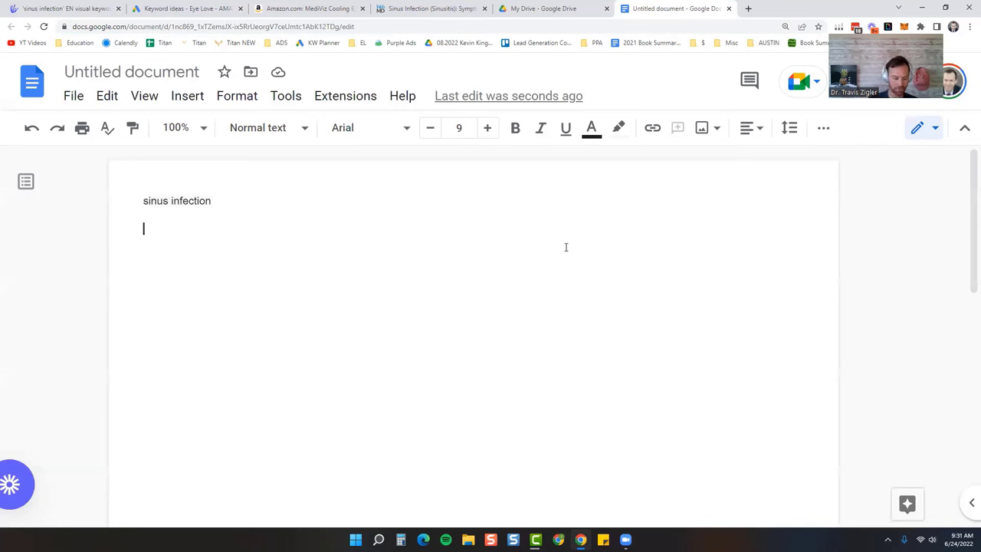
Step: Type the title '3 Best Natural Sinus Infection Remedies' on the document's second line
type("3")
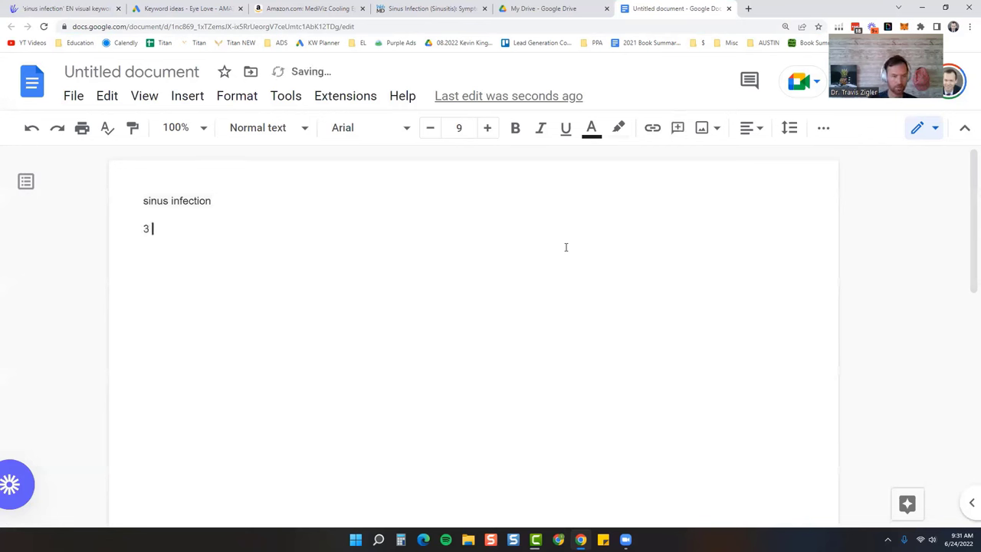
type("Best Sinus infec")
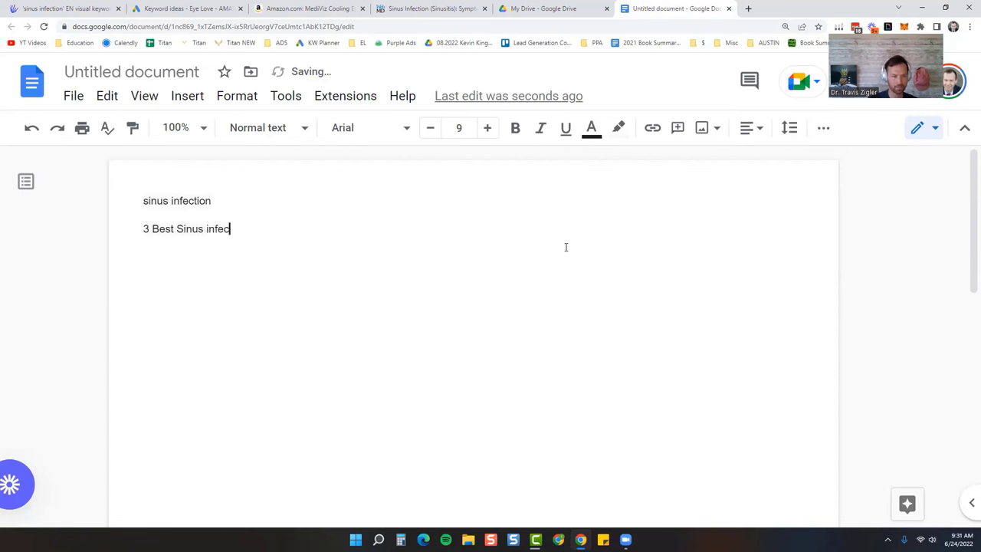
key("Backspace")
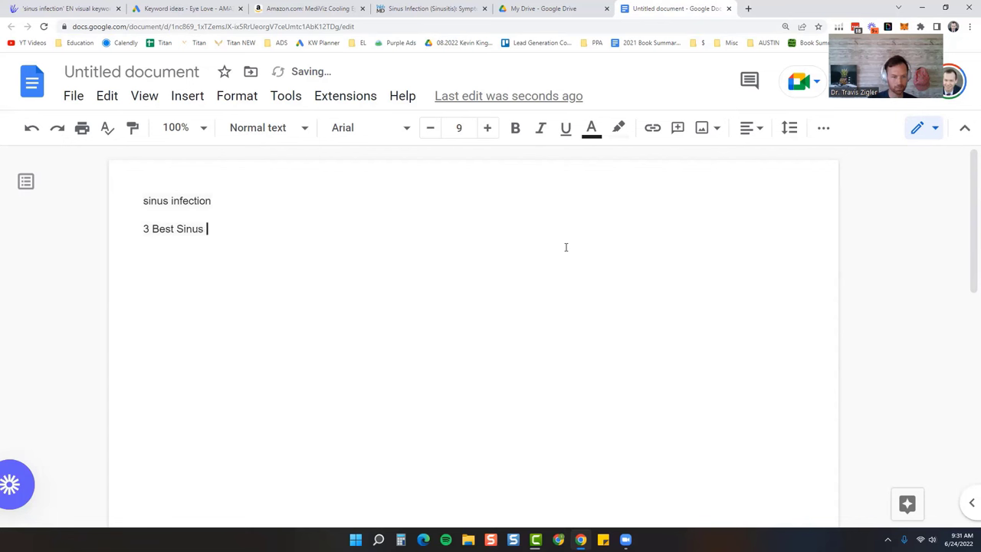
type("Infection")
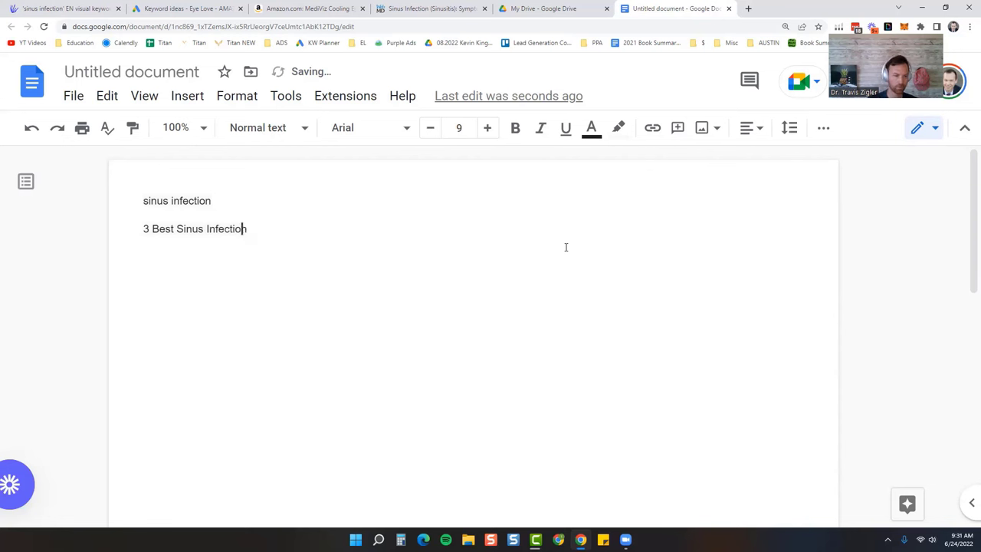
type("Natural")
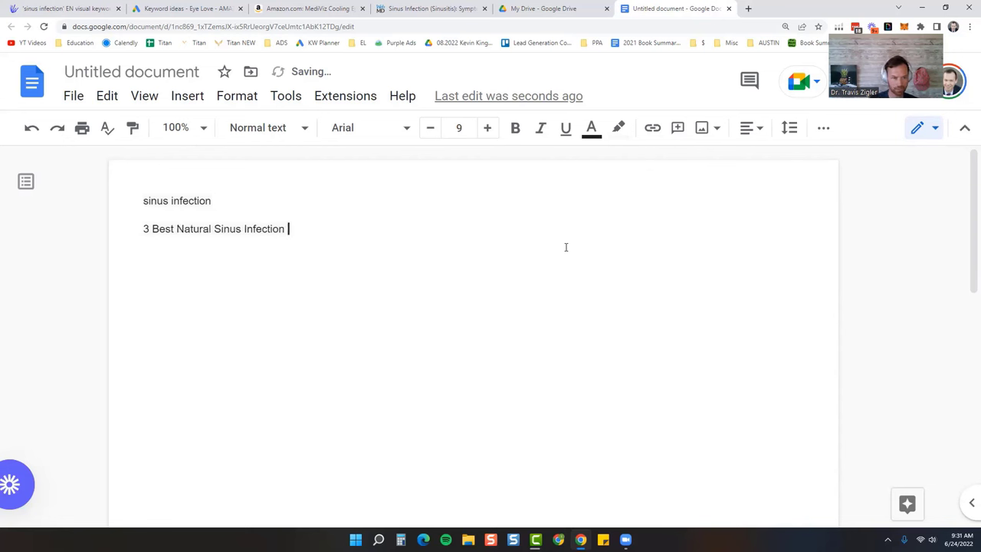
type("Reme")
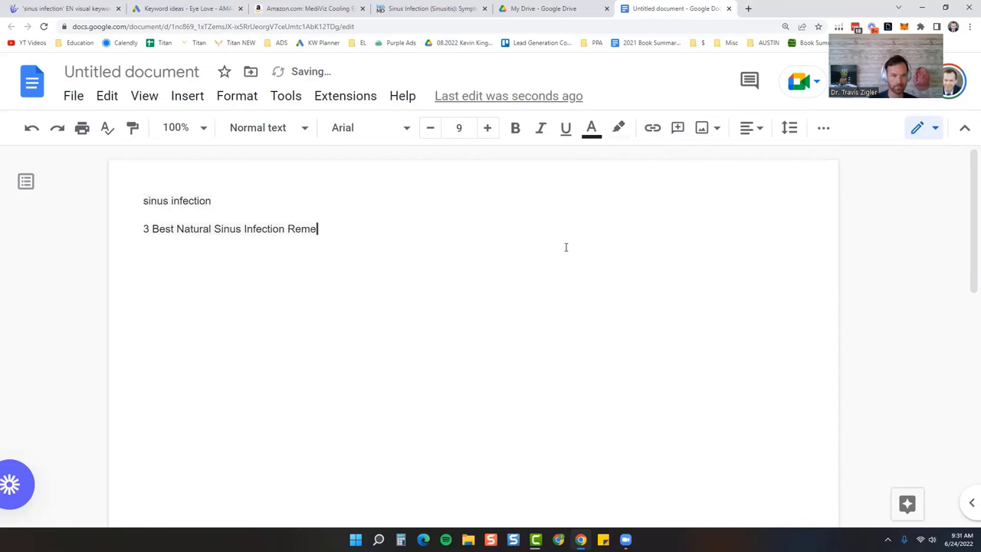
type("dies")
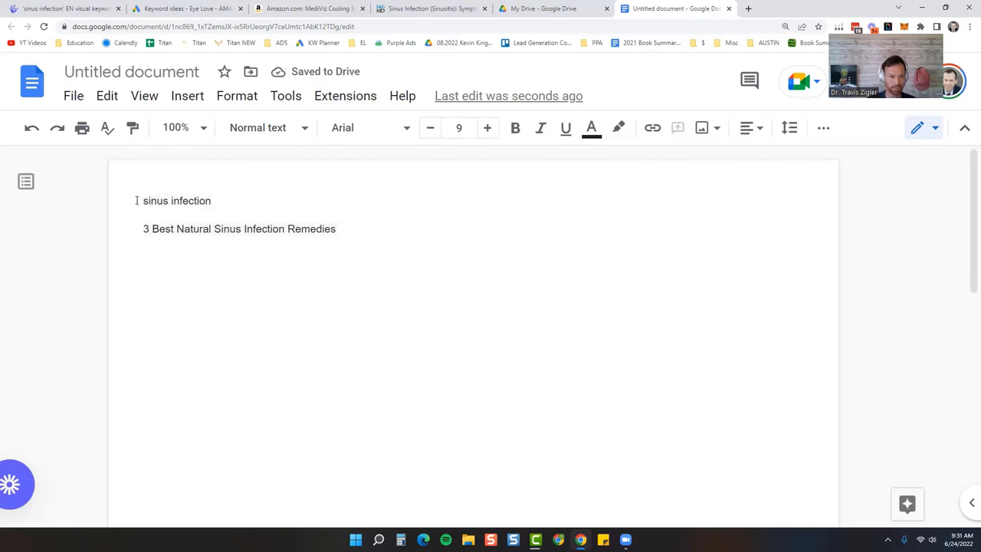
Step: Add KW1 and question headings, including 'What Causes a Sinus Infection?'
type("KW1")
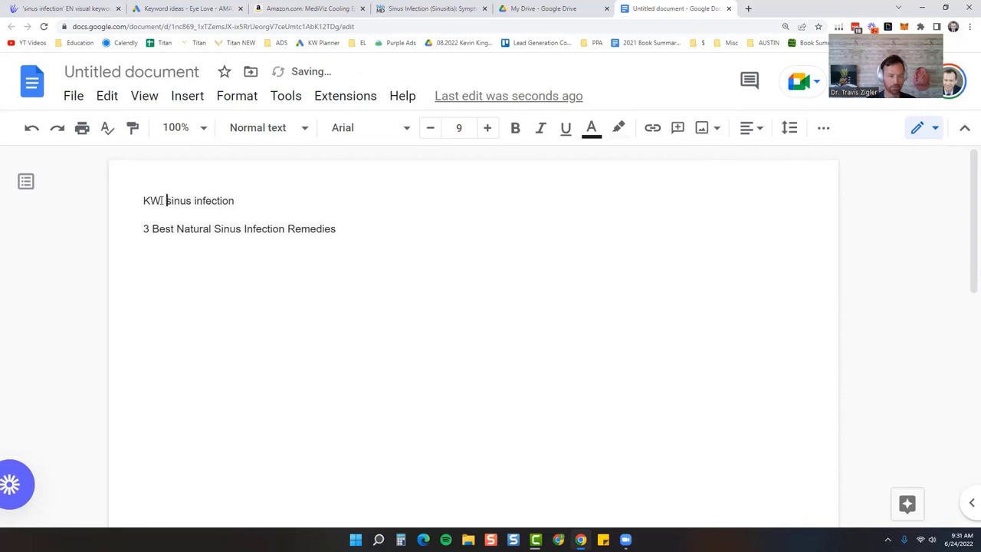
type("What Is Si")
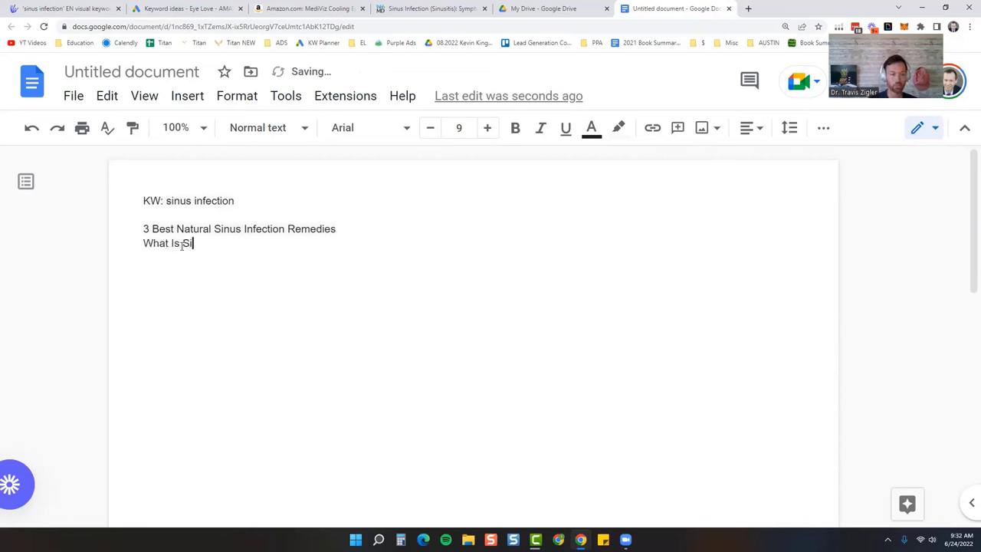
type("nus Infection?")
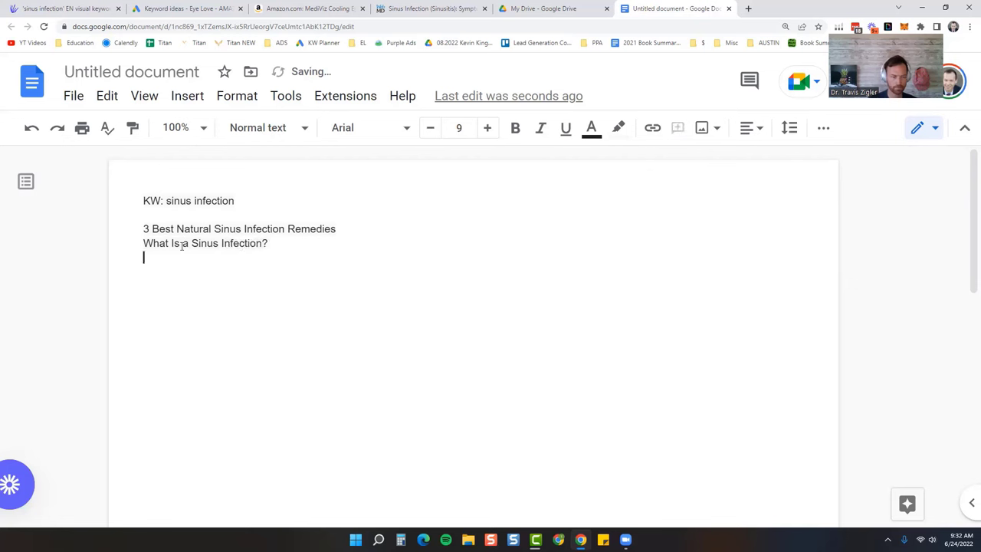
type("What Causes")
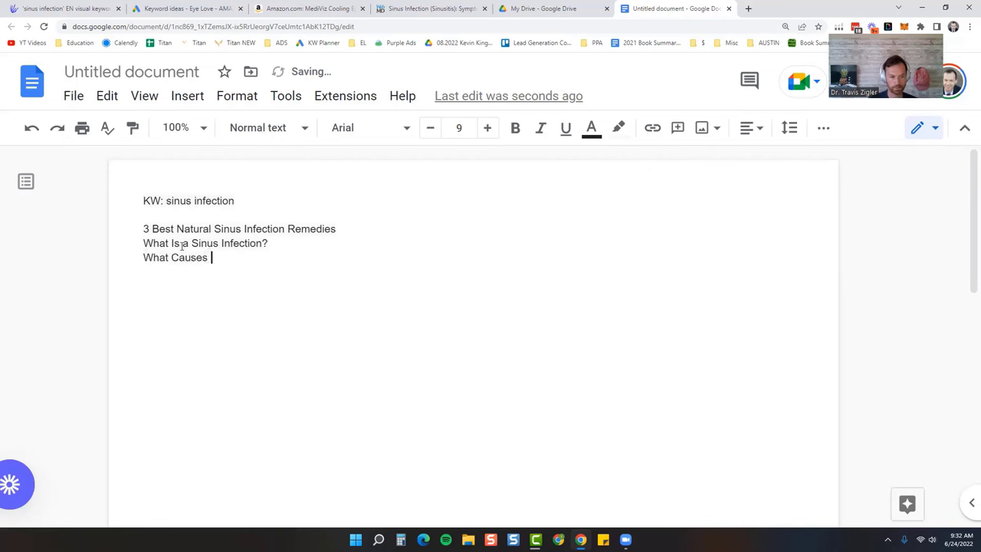
type("a Sinus")
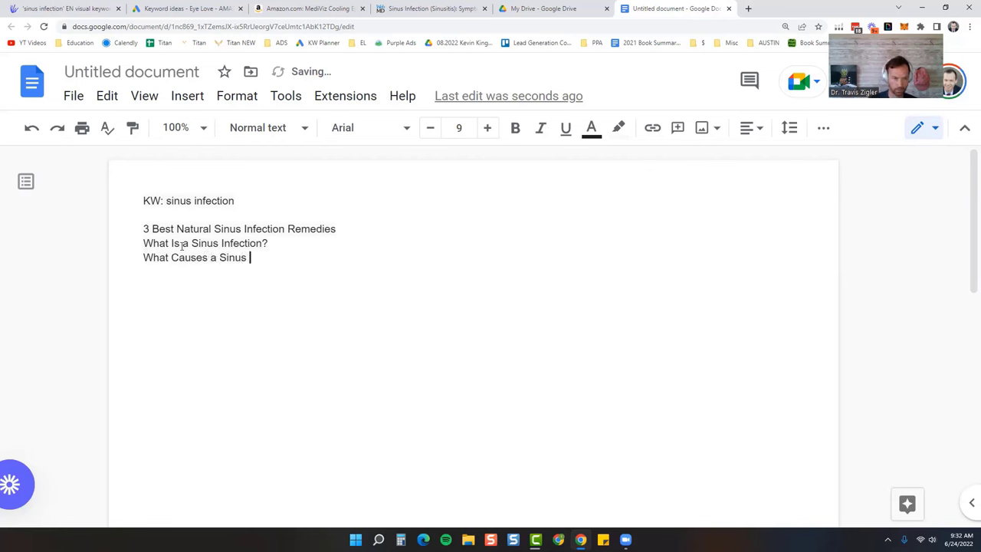
type("Infection?")
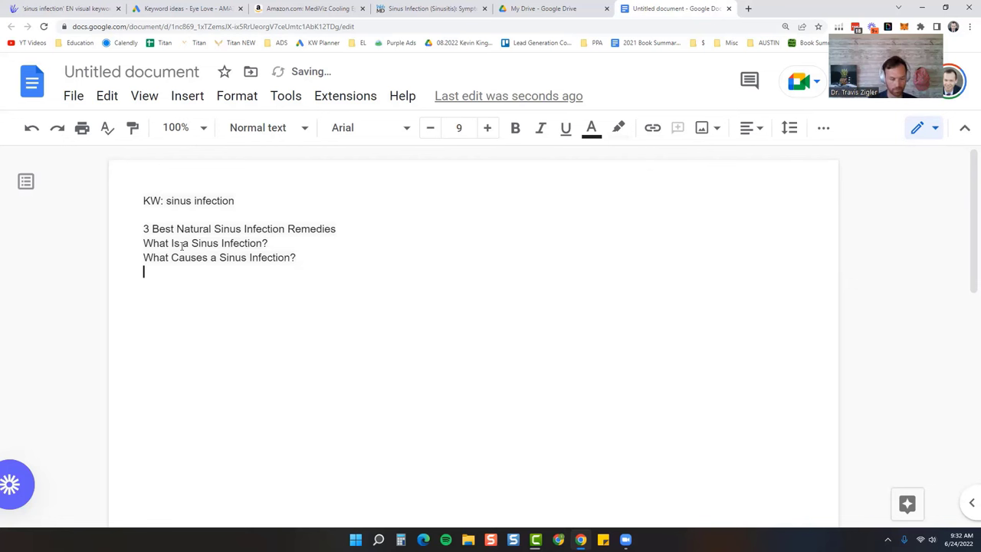
Step: Repeat the '3 Best Natural Sinus Infection Remedies' heading below the questions
type("3 Best Natur")
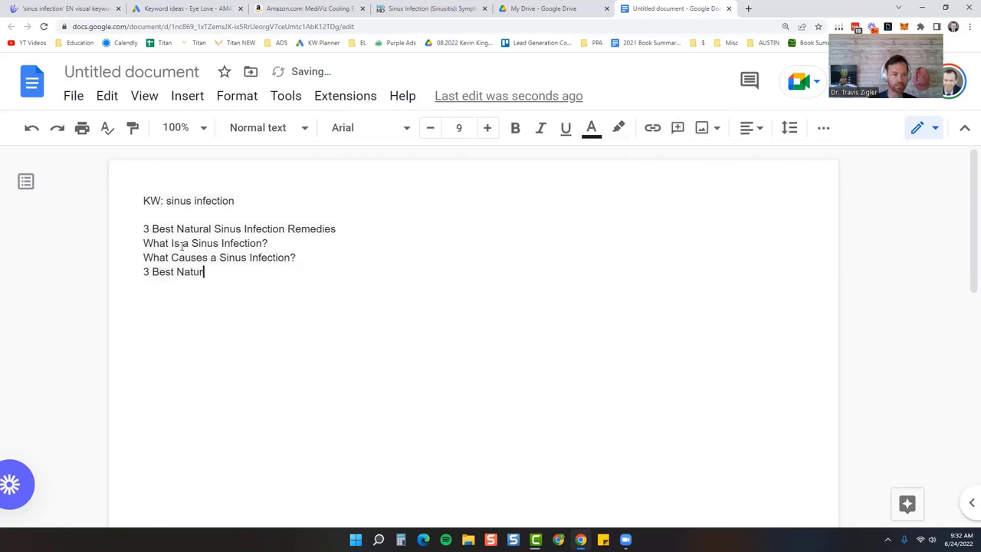
type("al Sinus In")
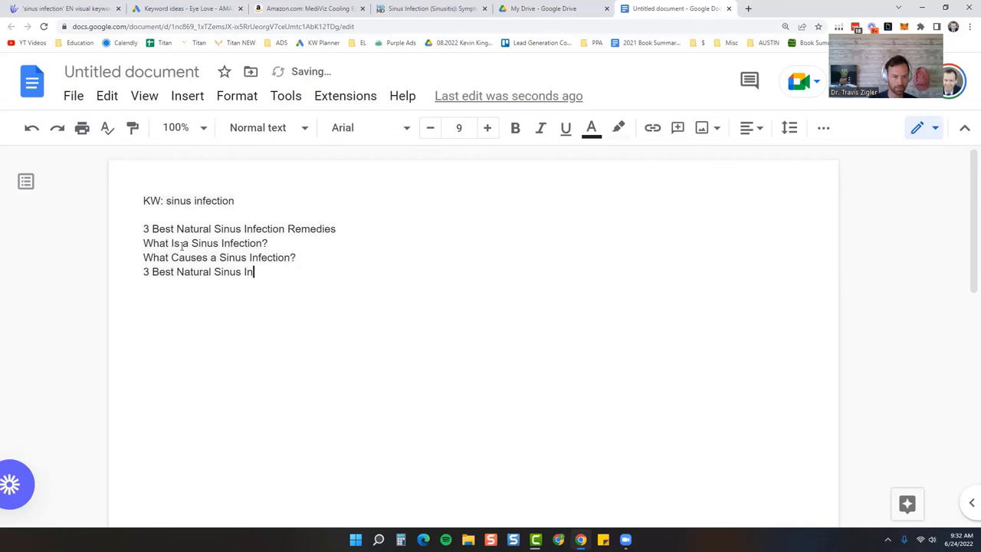
type("fection Remedies")
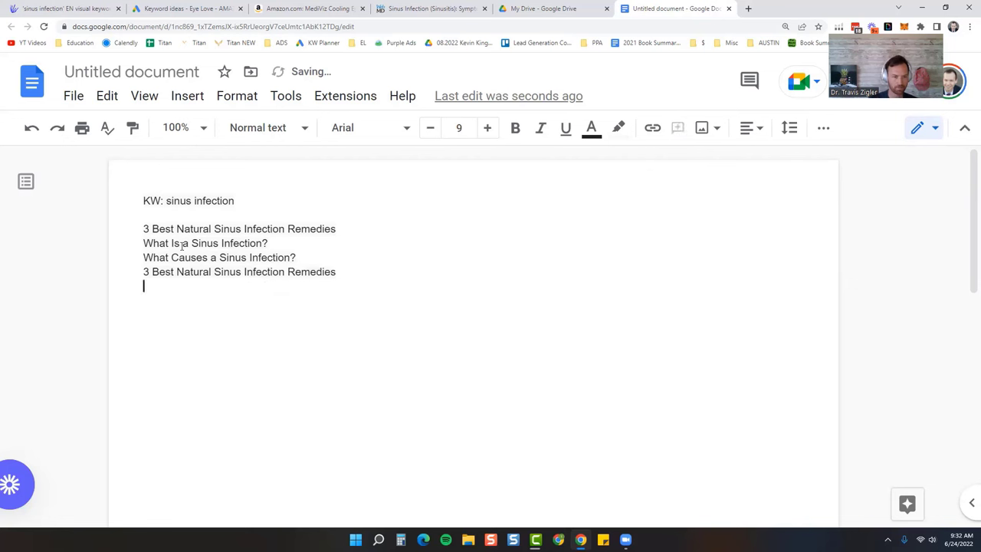
type("Me")
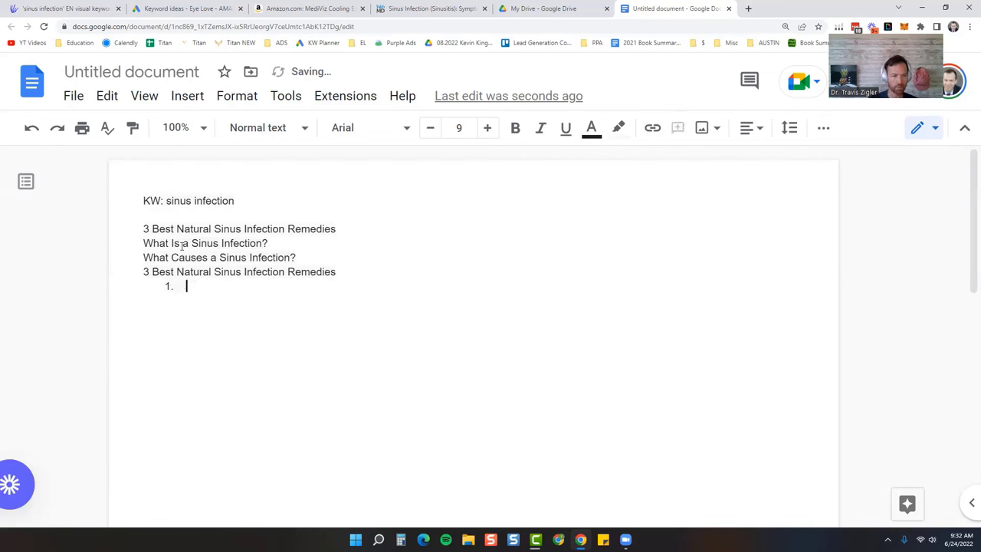
Step: List remedies 'Cooling Over Eye Compress → Mediviz Cooling Compress' and 'Netipot' in the numbered list
type("Cooling")
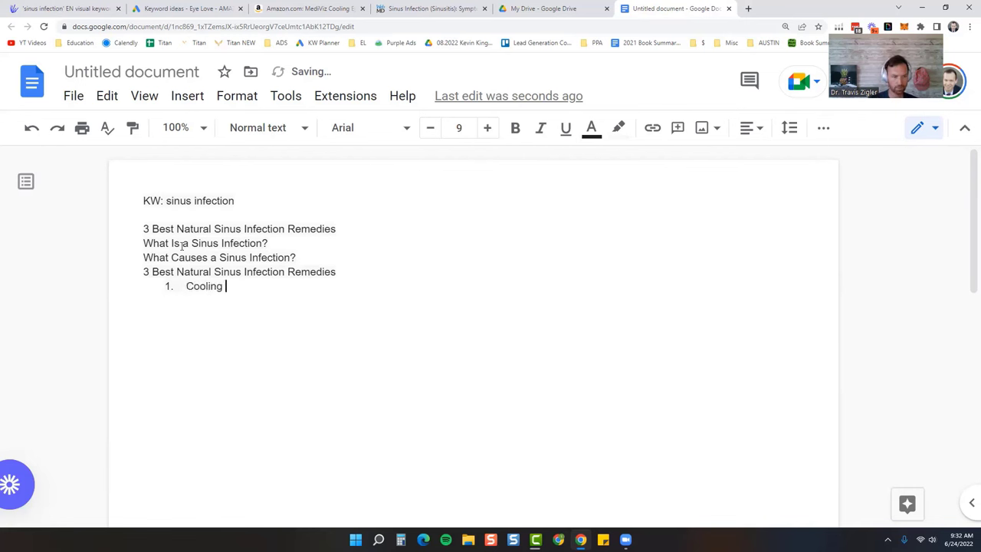
type("Over Eye Compress →")
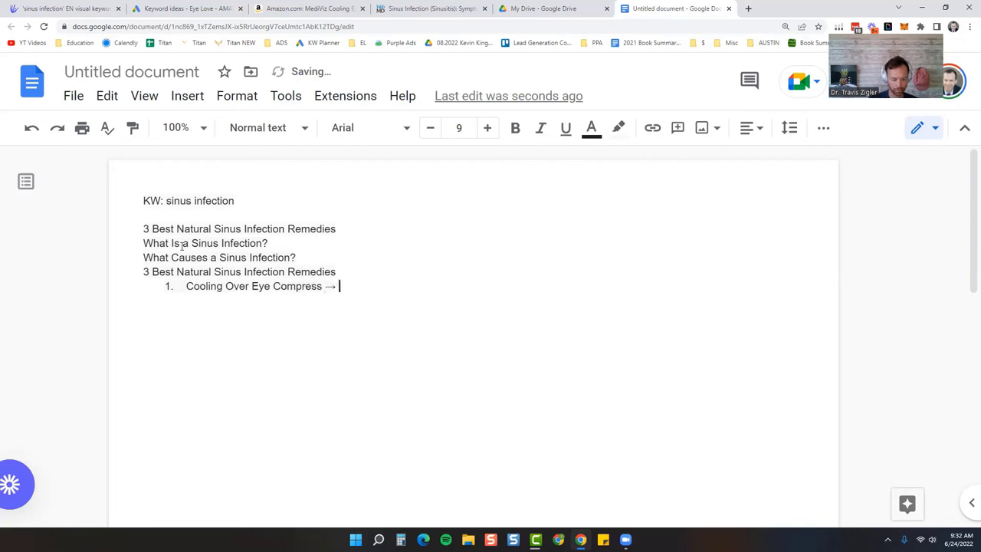
type("Mediviz Cooling Compress")
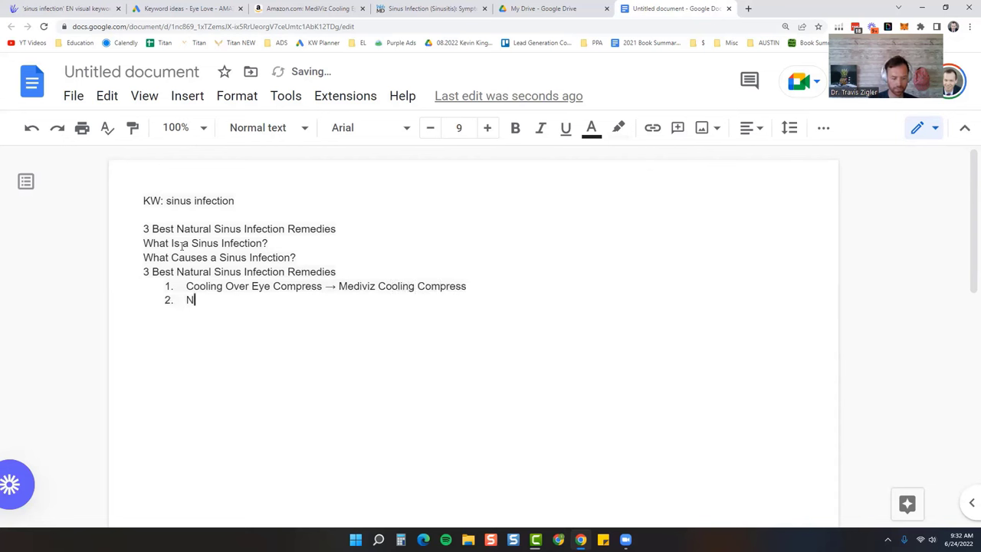
type("etipot")
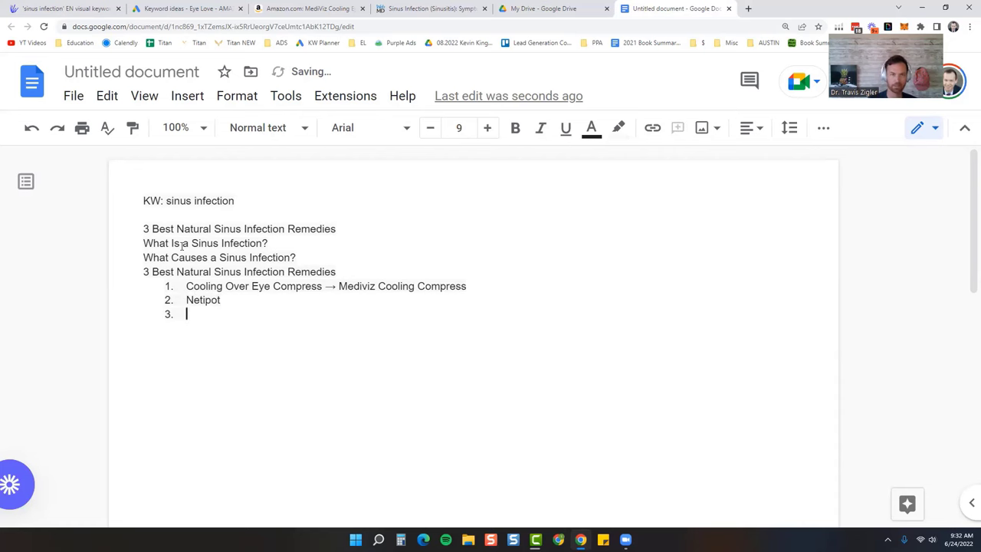
left_click(431, 9)
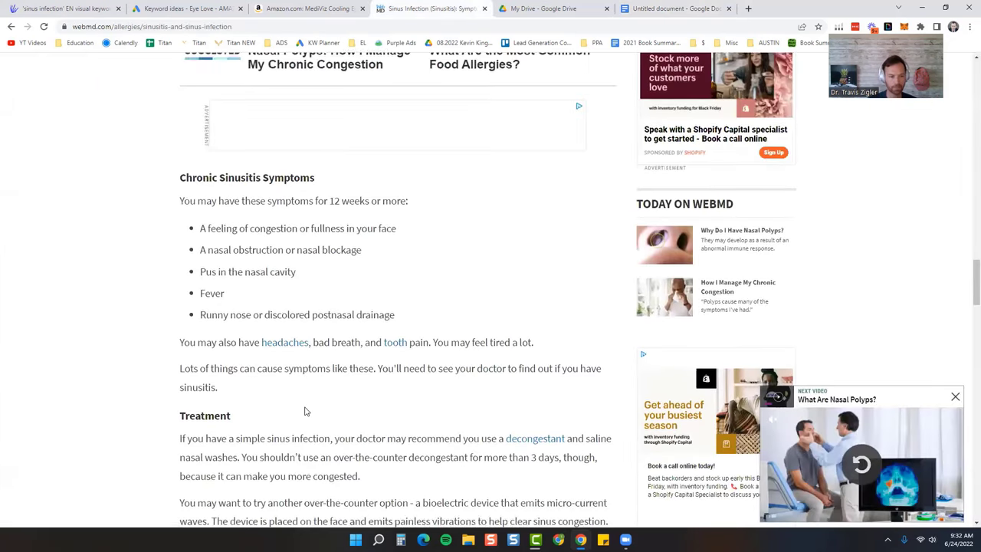
Step: Scroll WebMD's treatment section to the warm moist air advice, then return to the outline
scroll("down", 3)
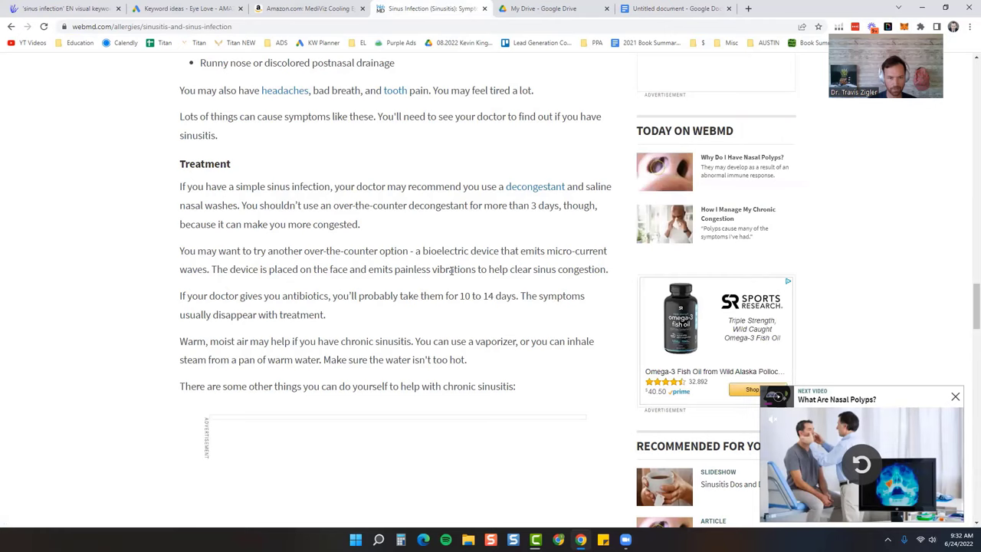
scroll("down", 3)
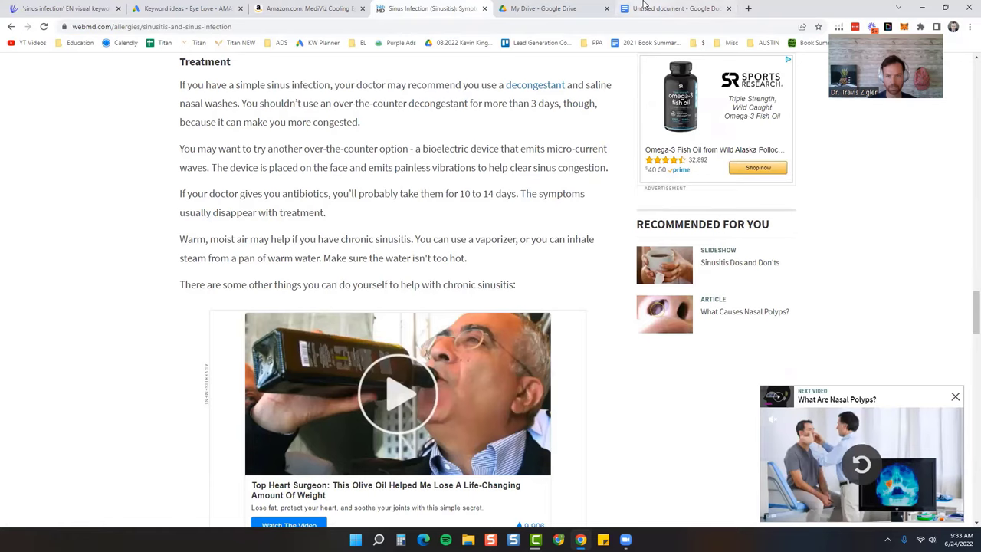
left_click(682, 9)
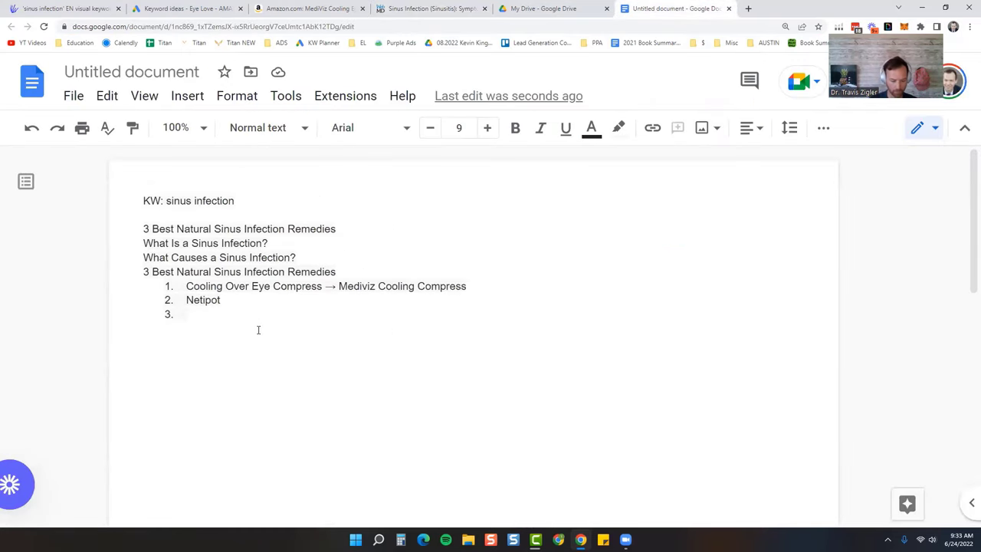
Step: Enter 'Nebulizer with hypochlorous acid' as list item 3, then return to the WebMD article
type("Nebulizer with hypochlo")
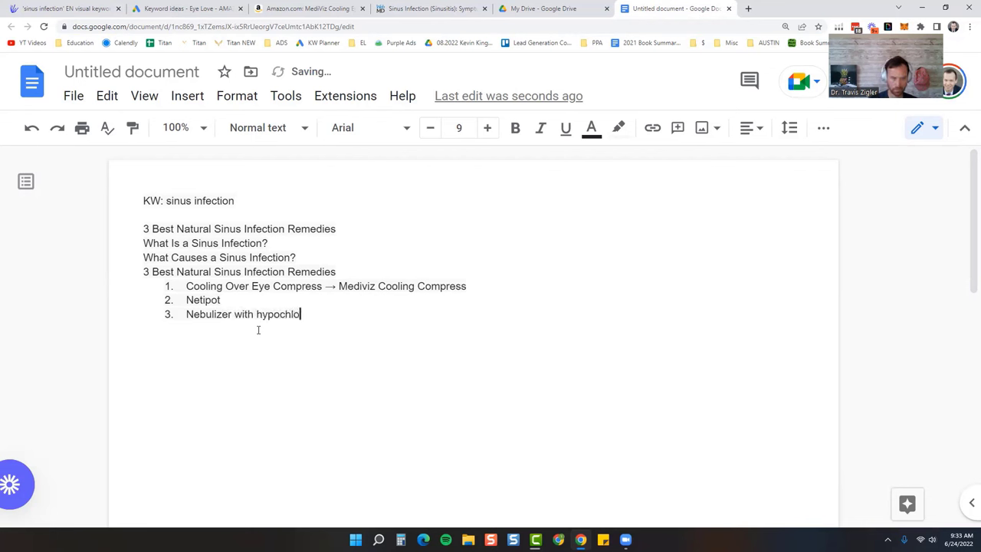
type("rous acid")
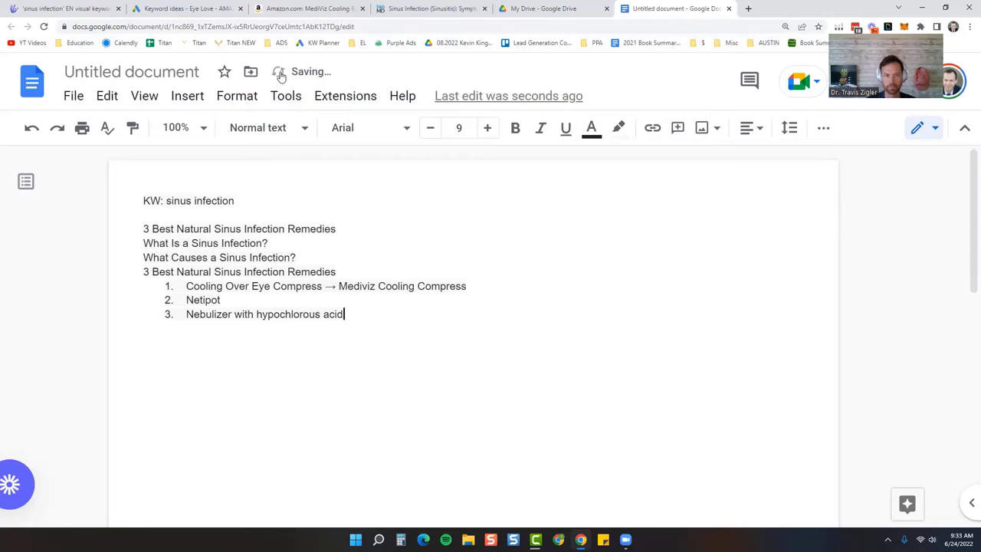
left_click(431, 9)
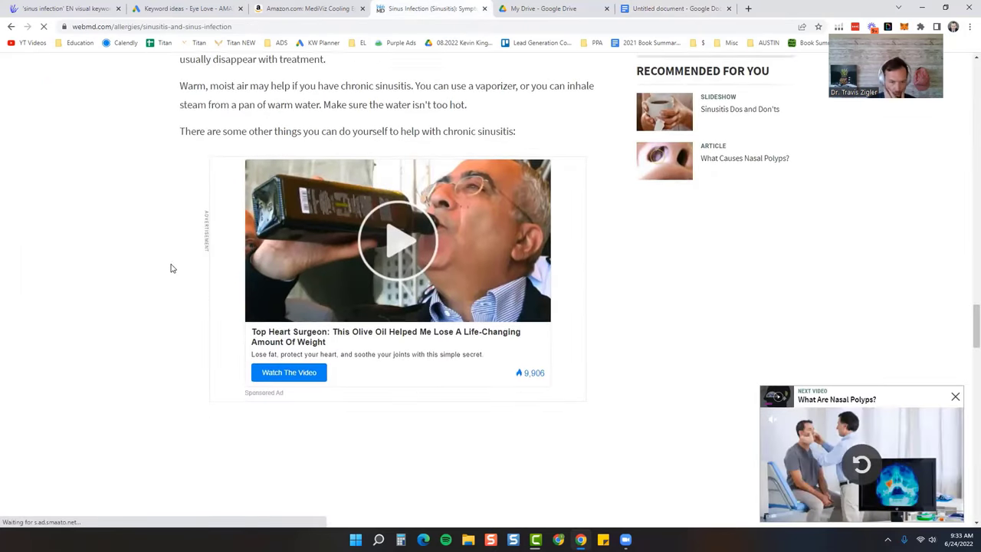
Step: Check WebMD's self-care bullets, then add 'Drinking more water' as remedy 4
scroll("down", 3)
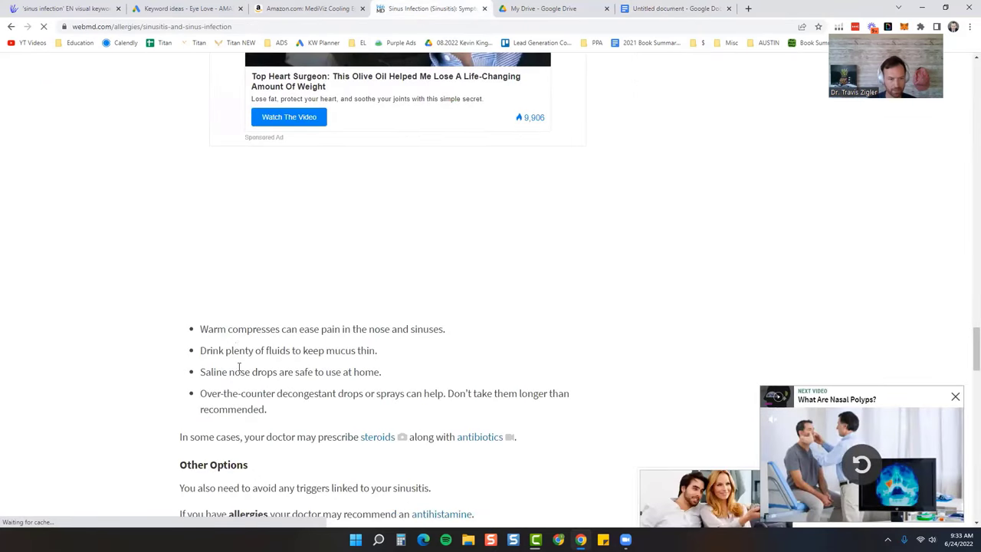
mouse_move(306, 336)
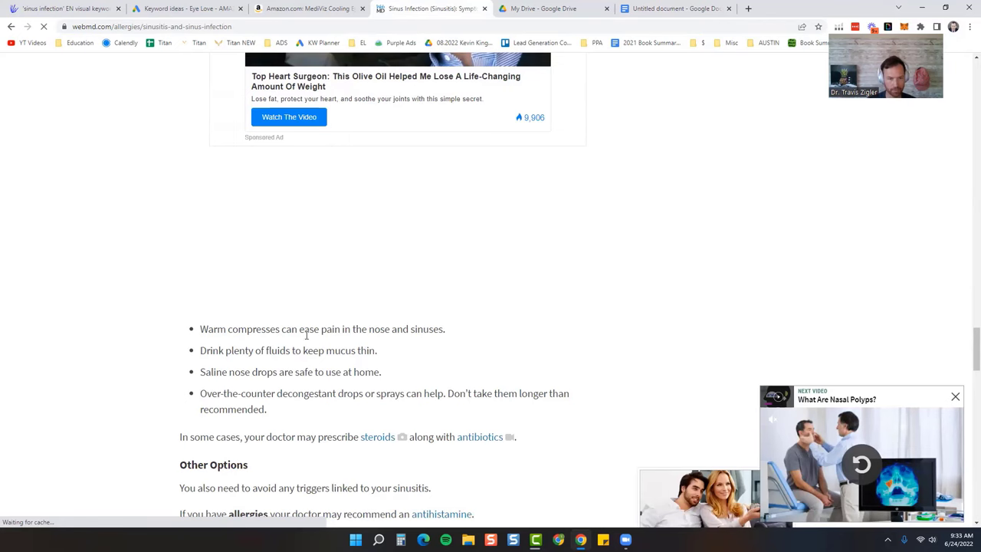
left_click(682, 9)
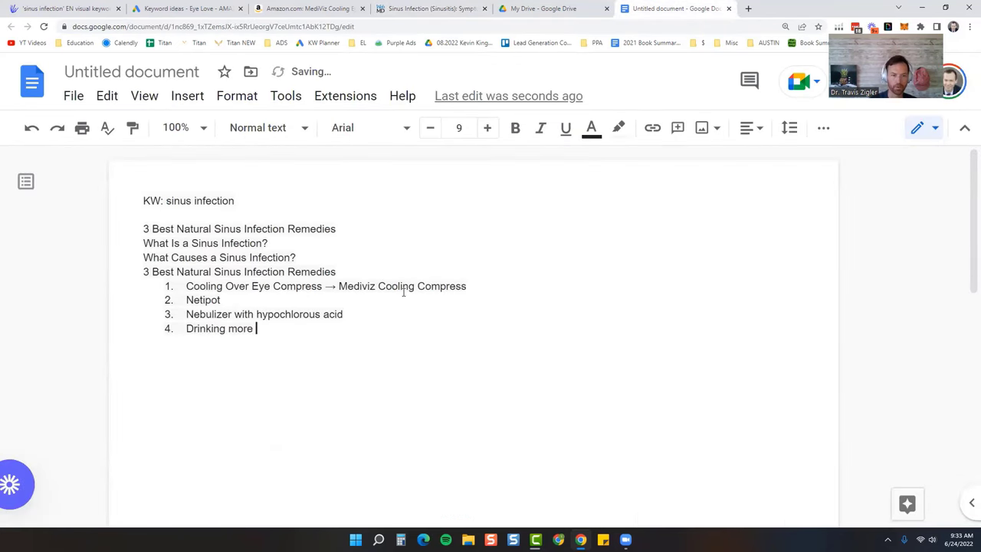
type("water")
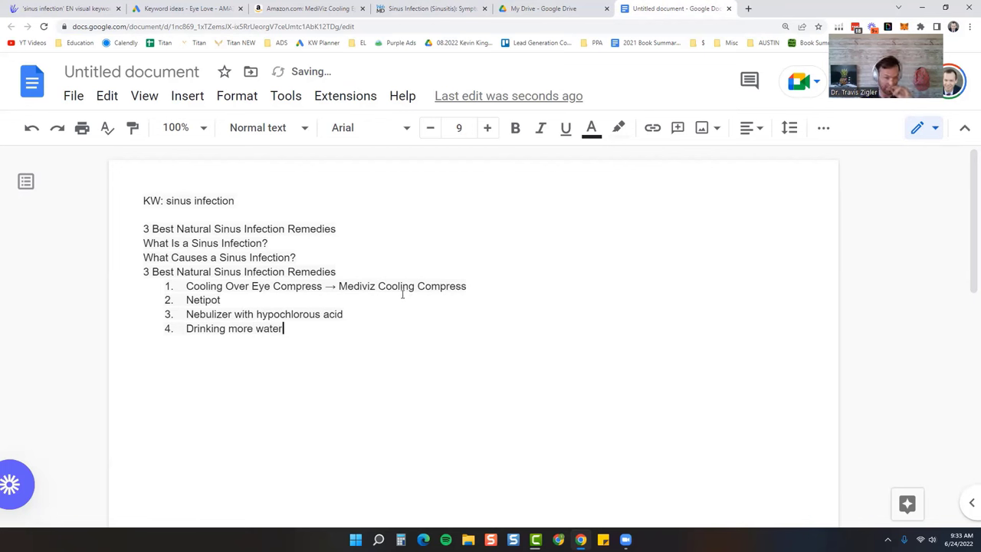